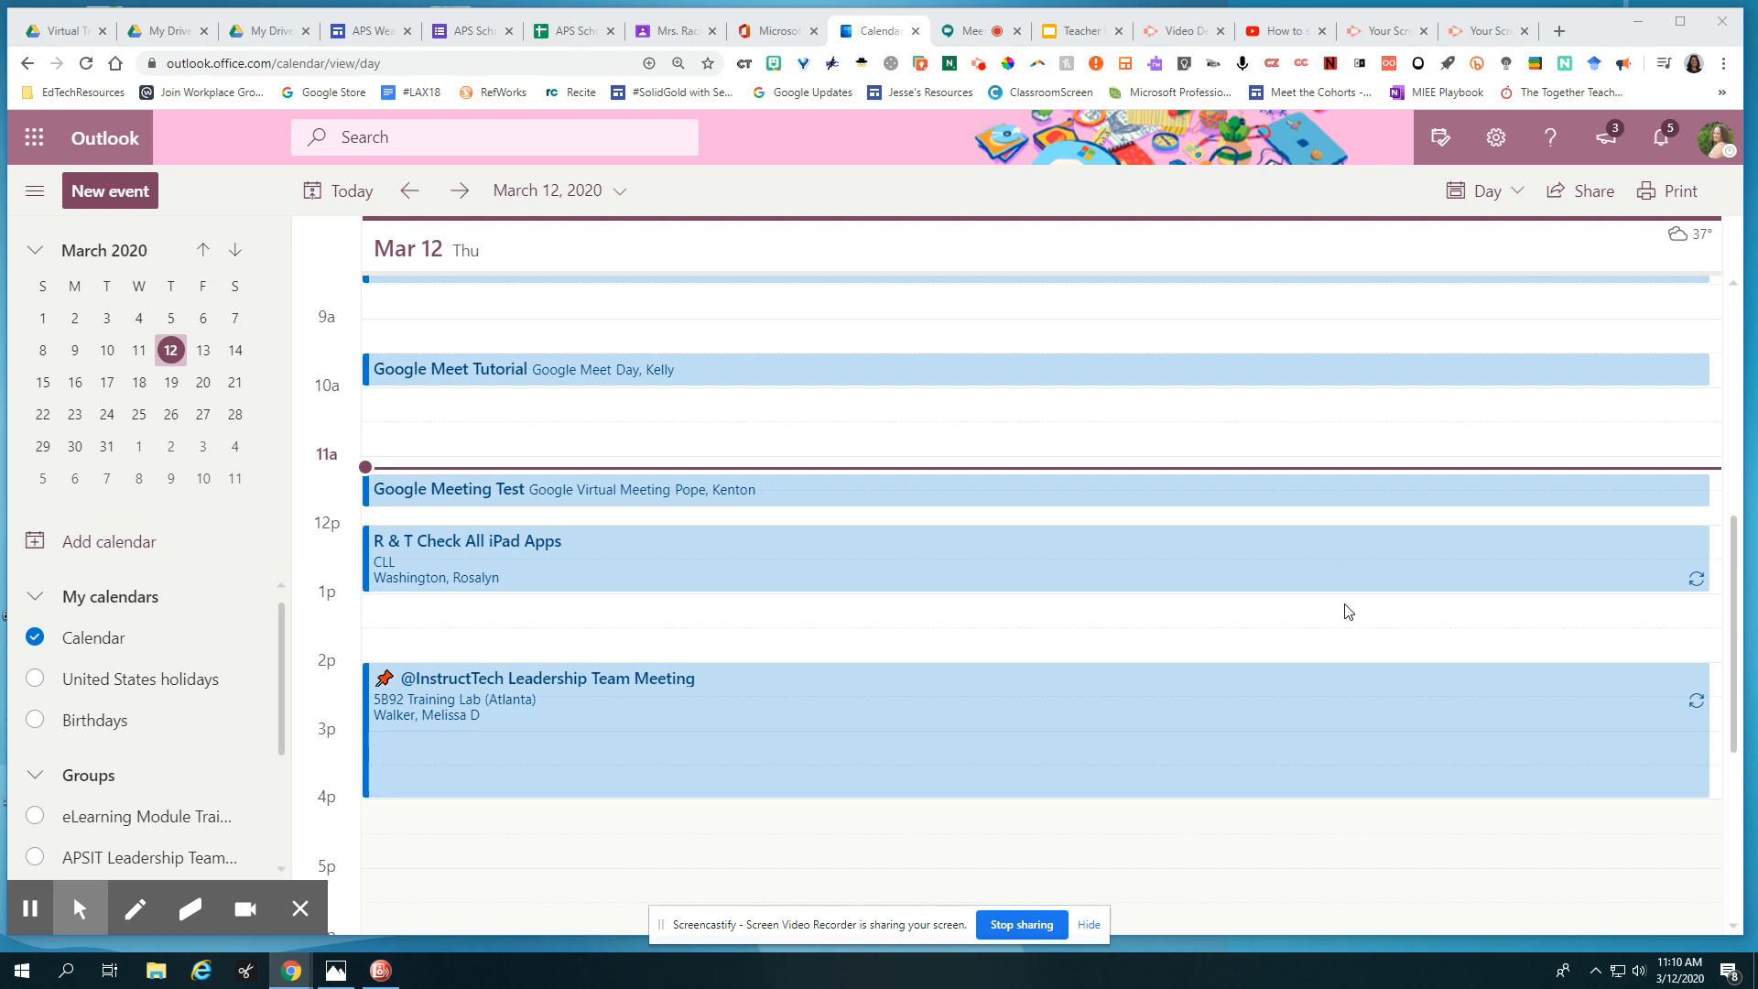
{"action": "mouse_move", "coordinate": [1326, 612]}
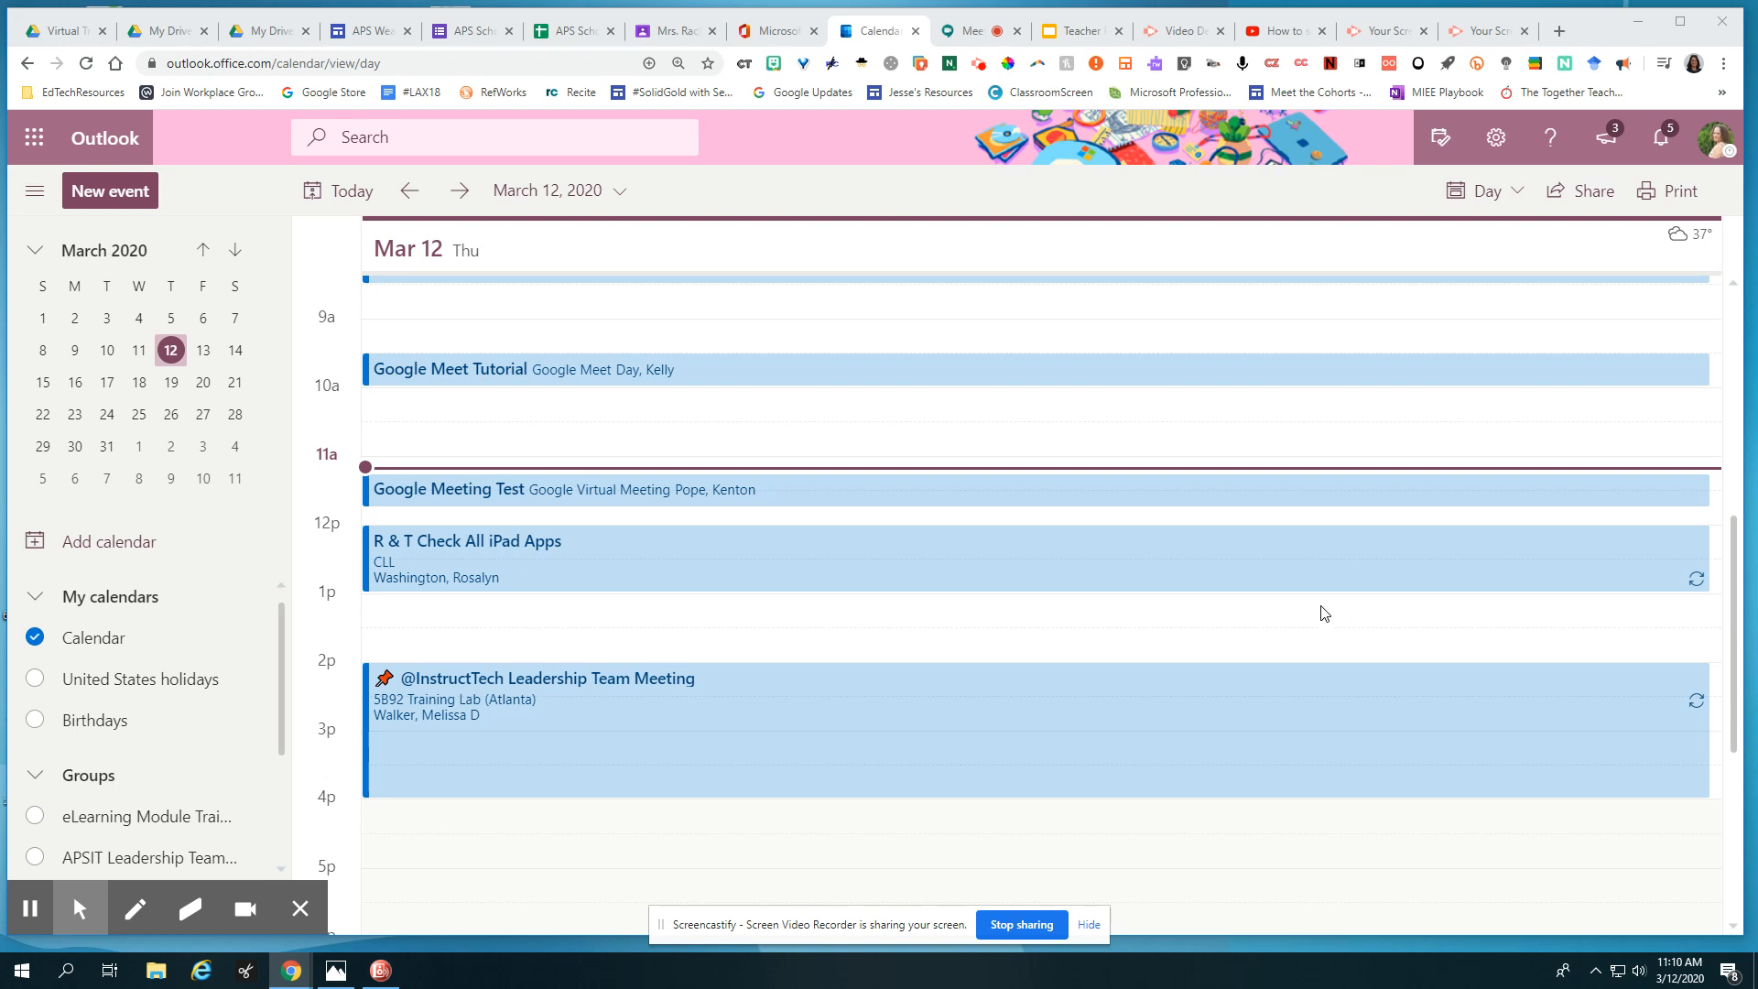
{"action": "mouse_move", "coordinate": [1319, 611]}
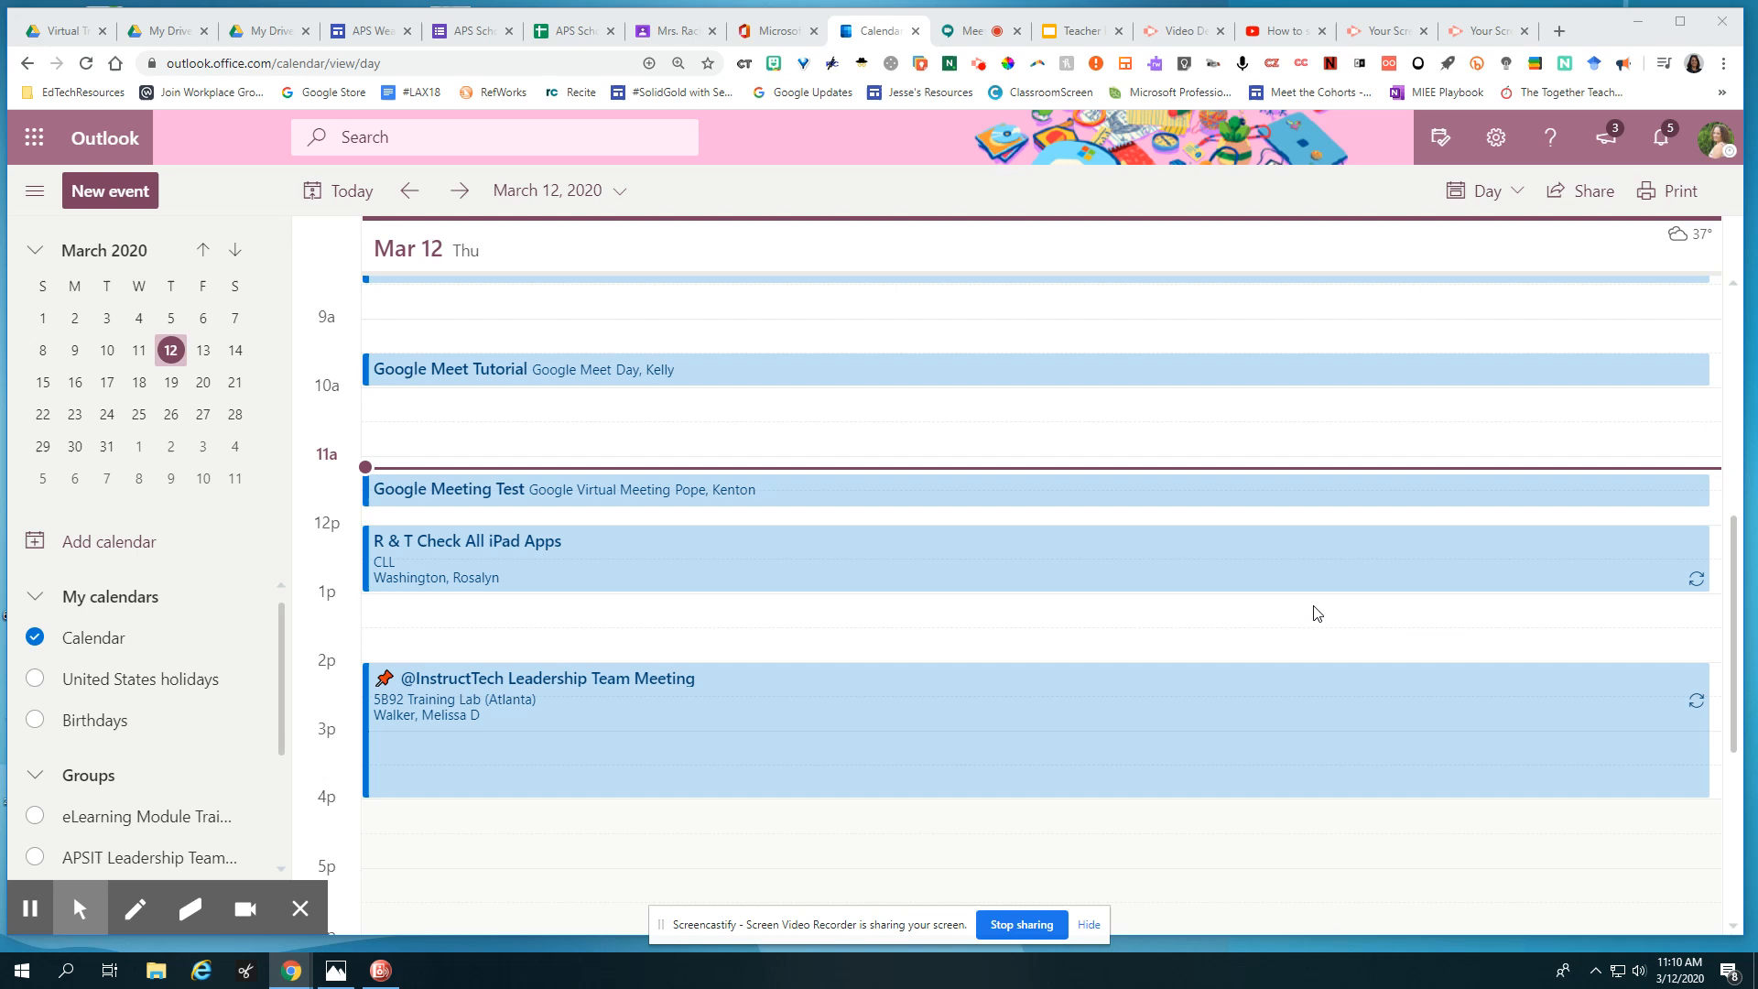
{"action": "mouse_move", "coordinate": [1275, 627]}
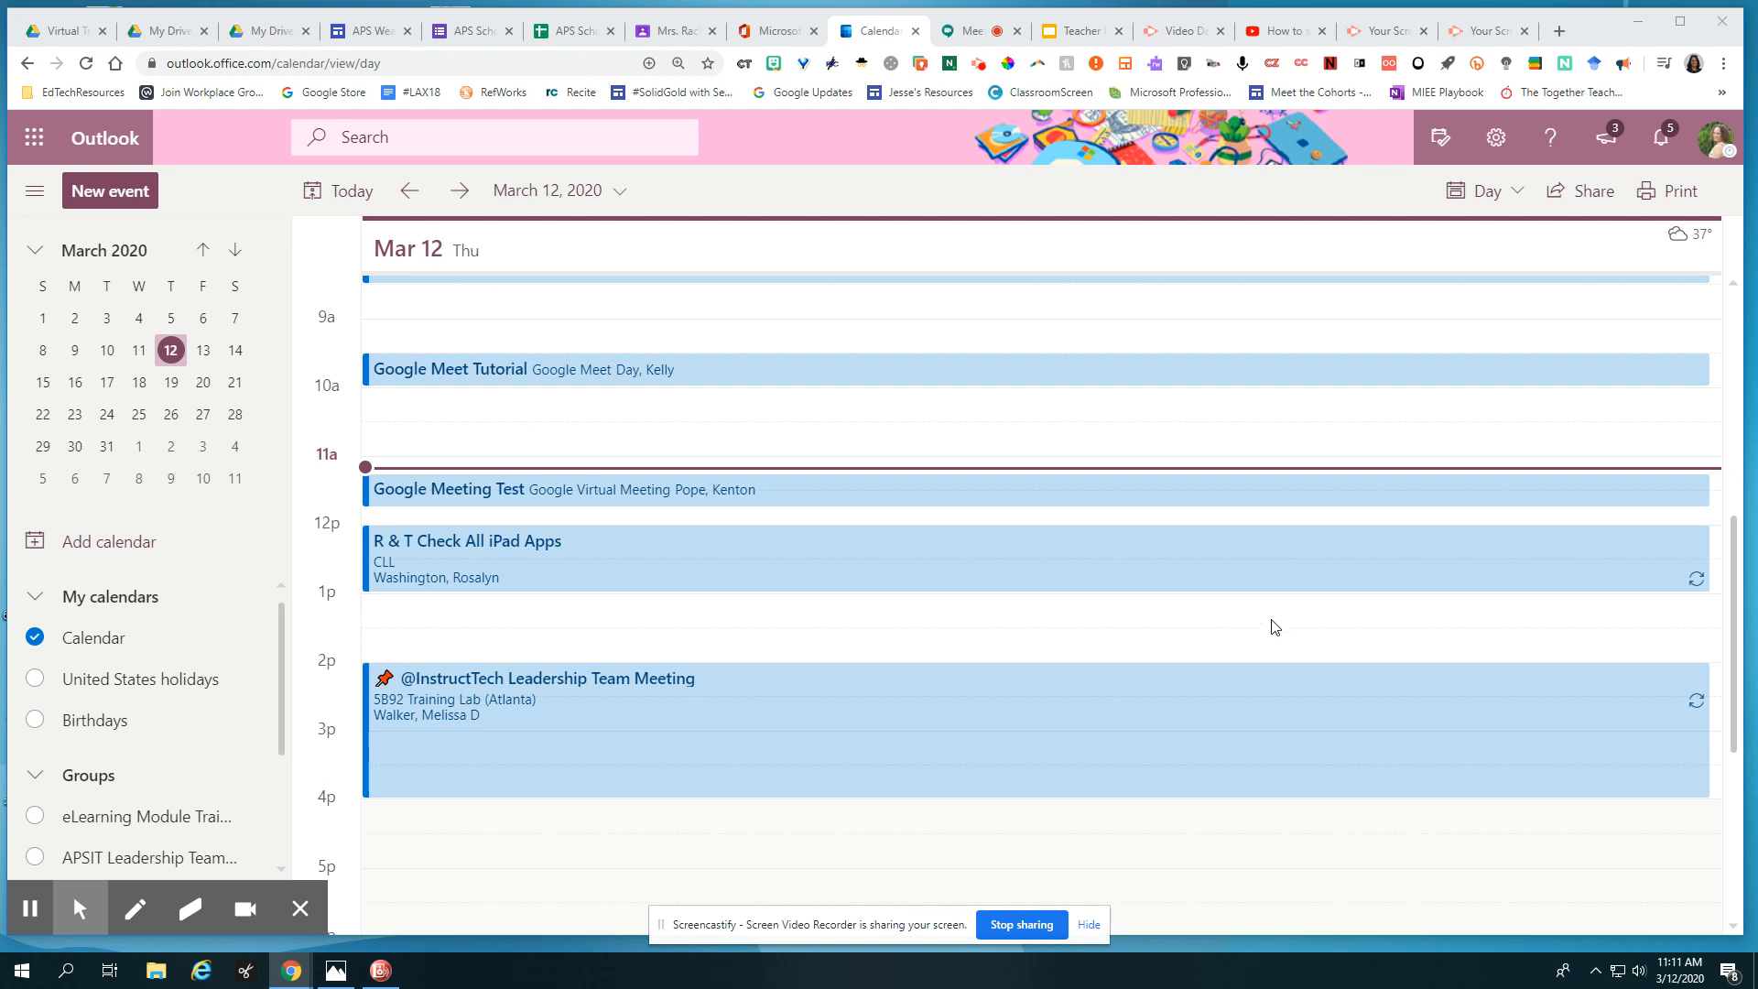
{"action": "mouse_move", "coordinate": [967, 533]}
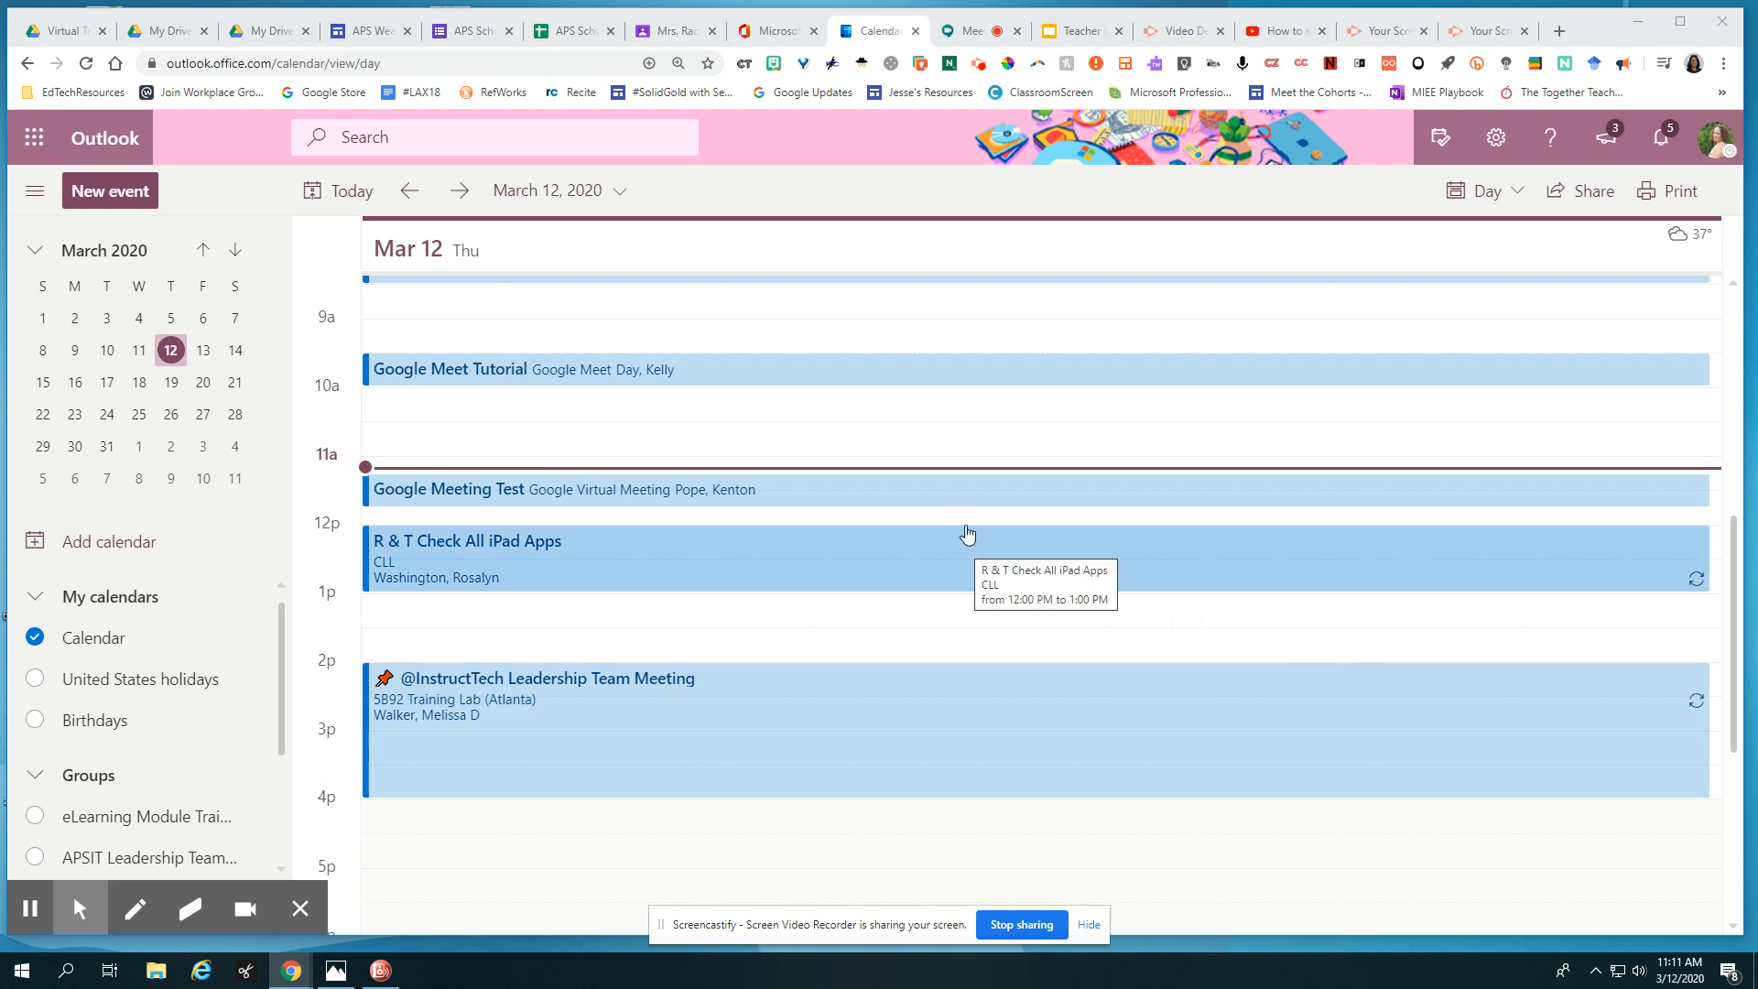
{"action": "mouse_move", "coordinate": [970, 524]}
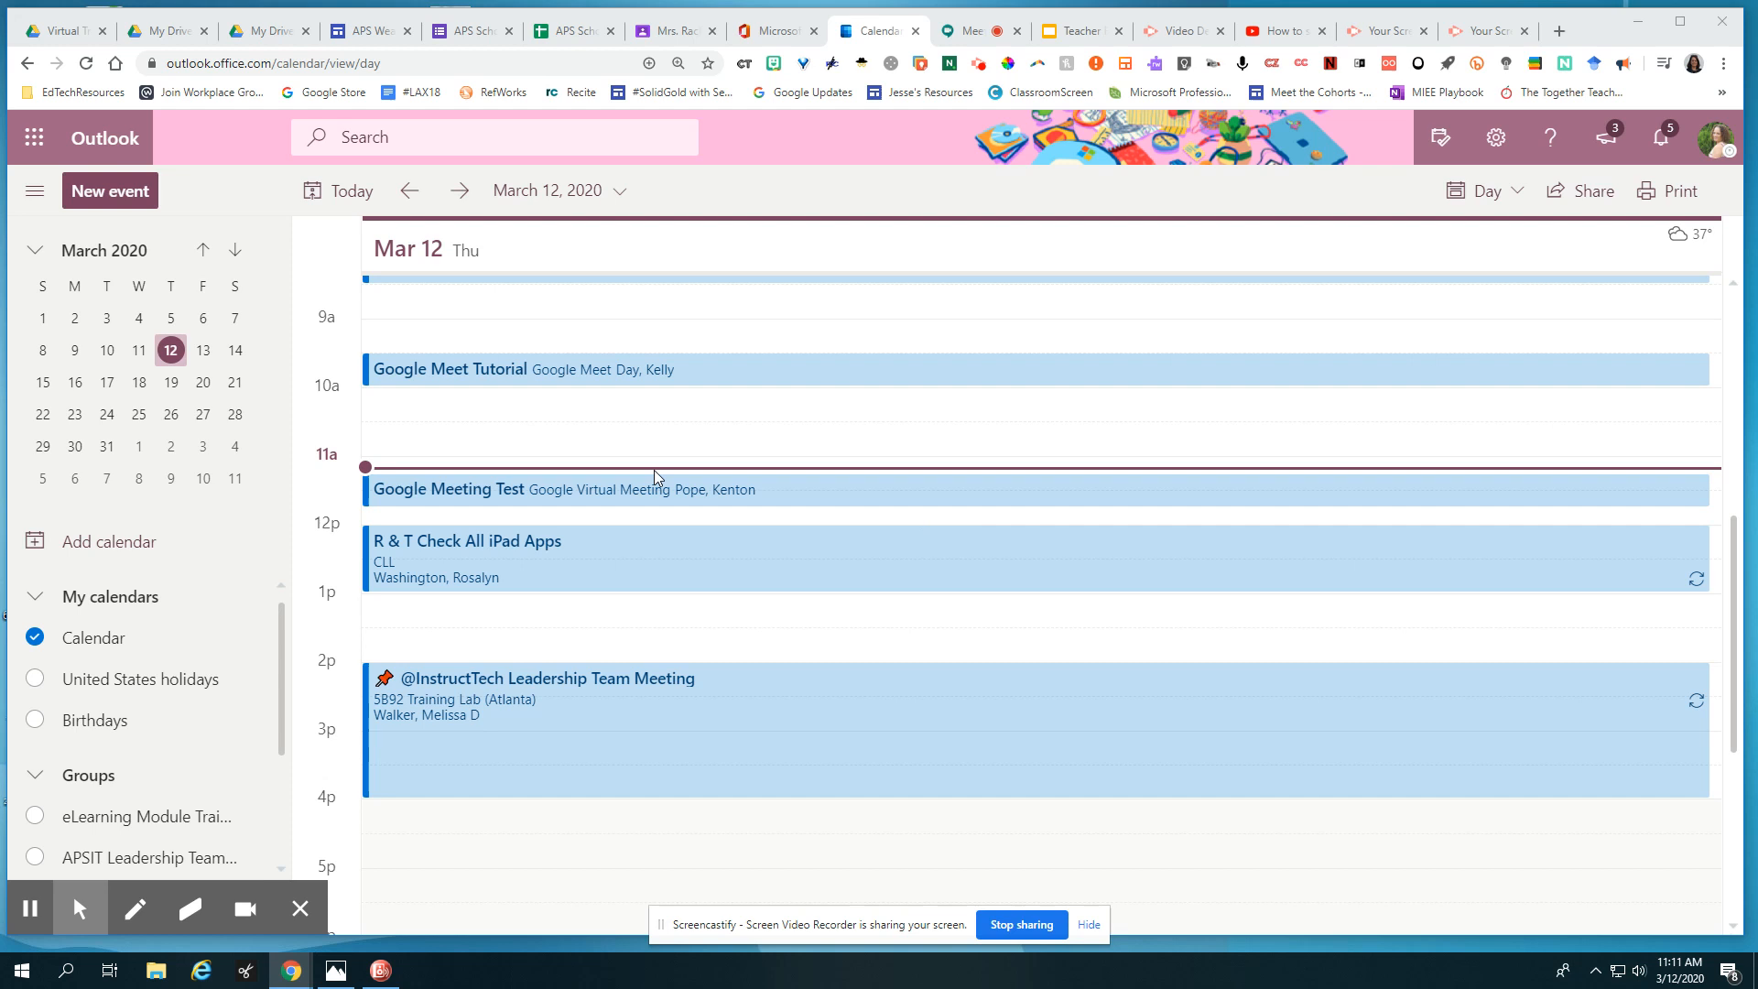
{"action": "mouse_move", "coordinate": [760, 491]}
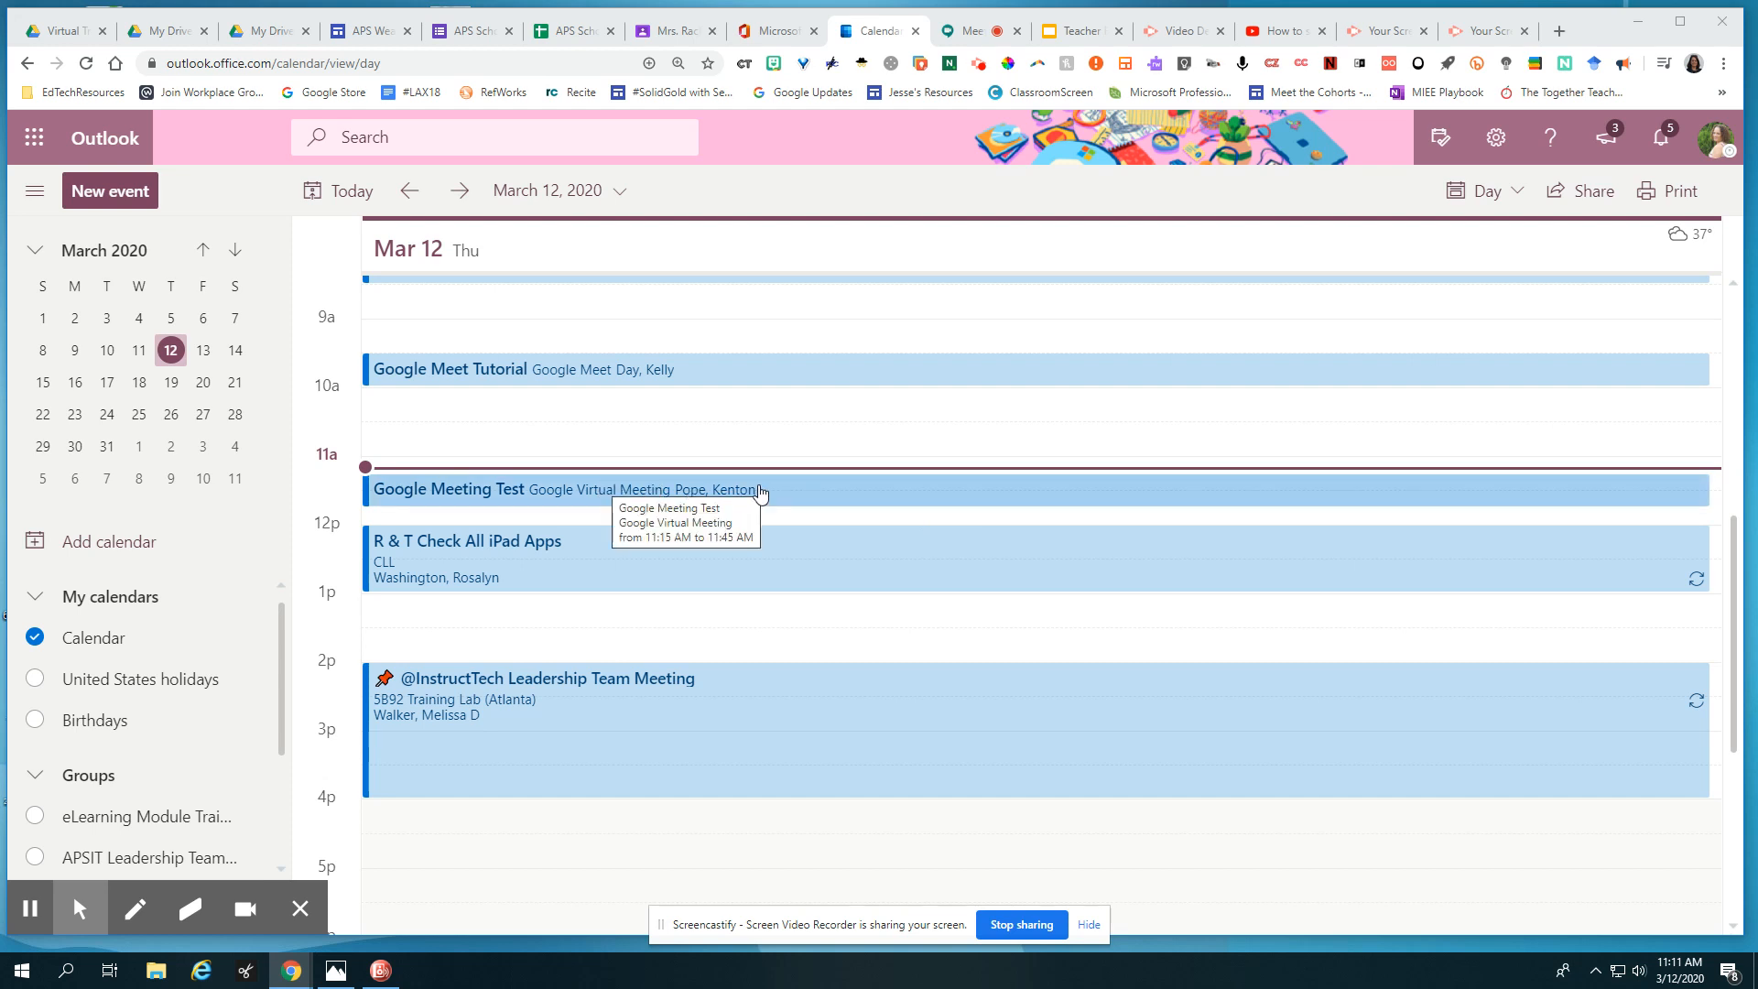
{"action": "mouse_move", "coordinate": [789, 498]}
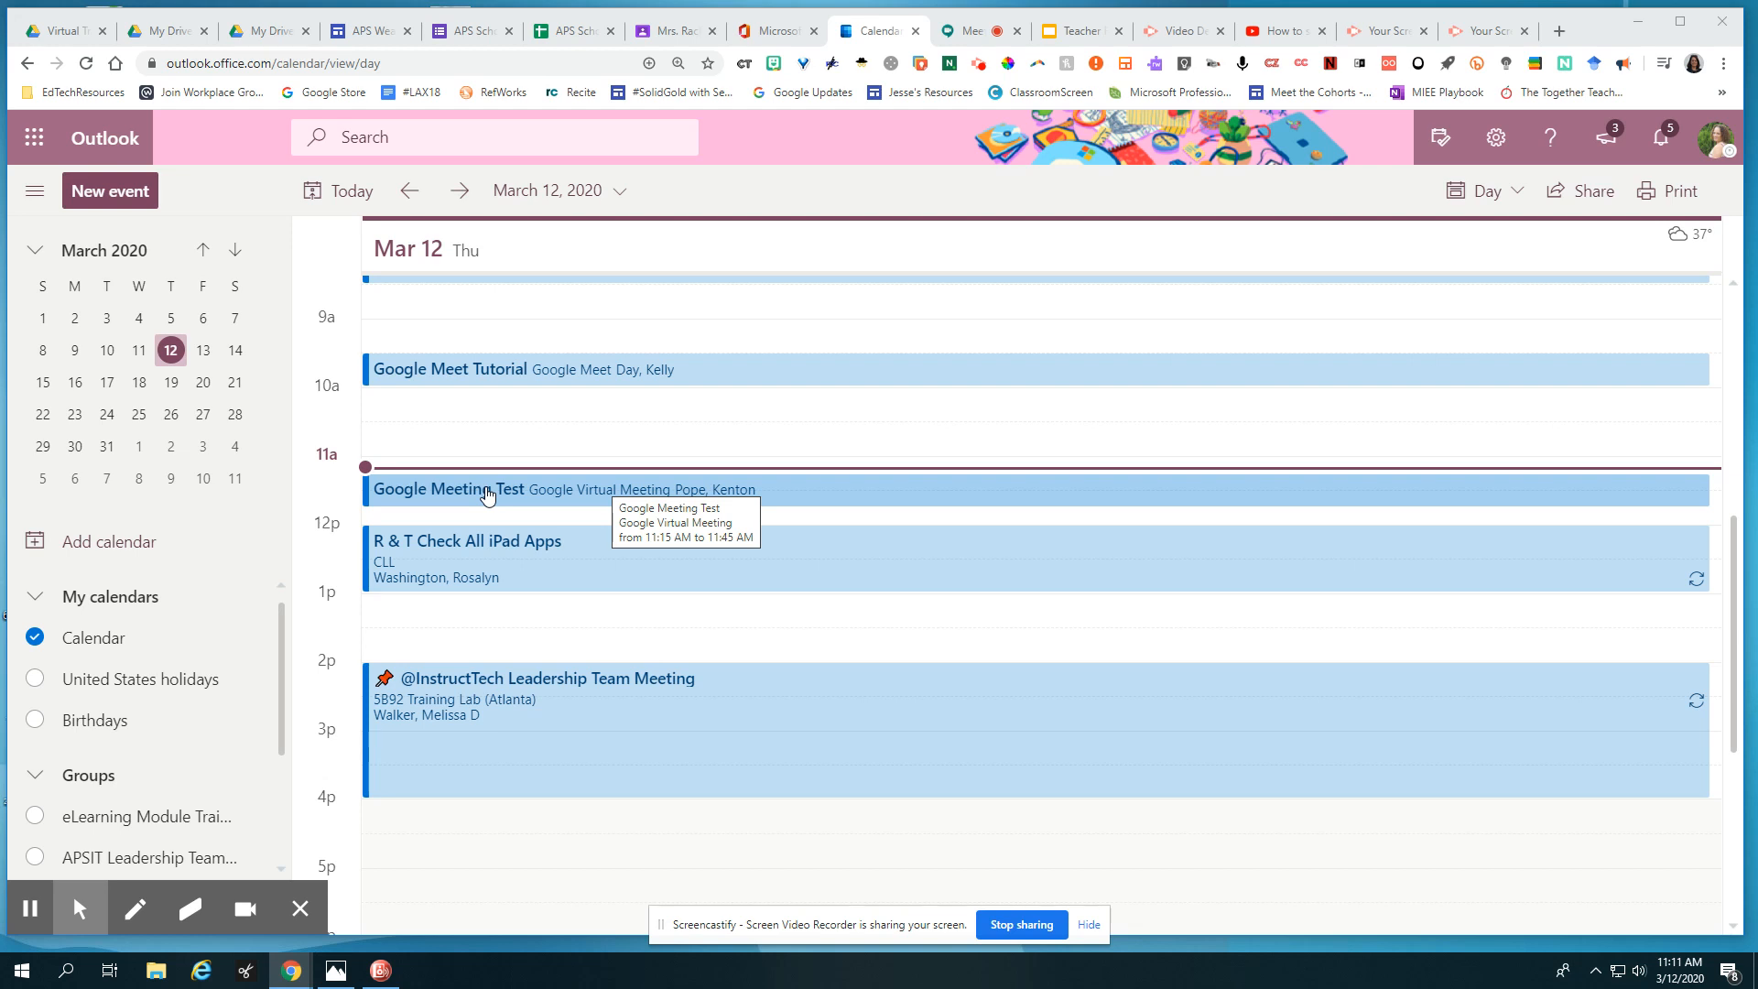
Select the meet.google.com link from the Google Meeting Test event and start a new browser tab for it
{"action": "left_click", "coordinate": [496, 491]}
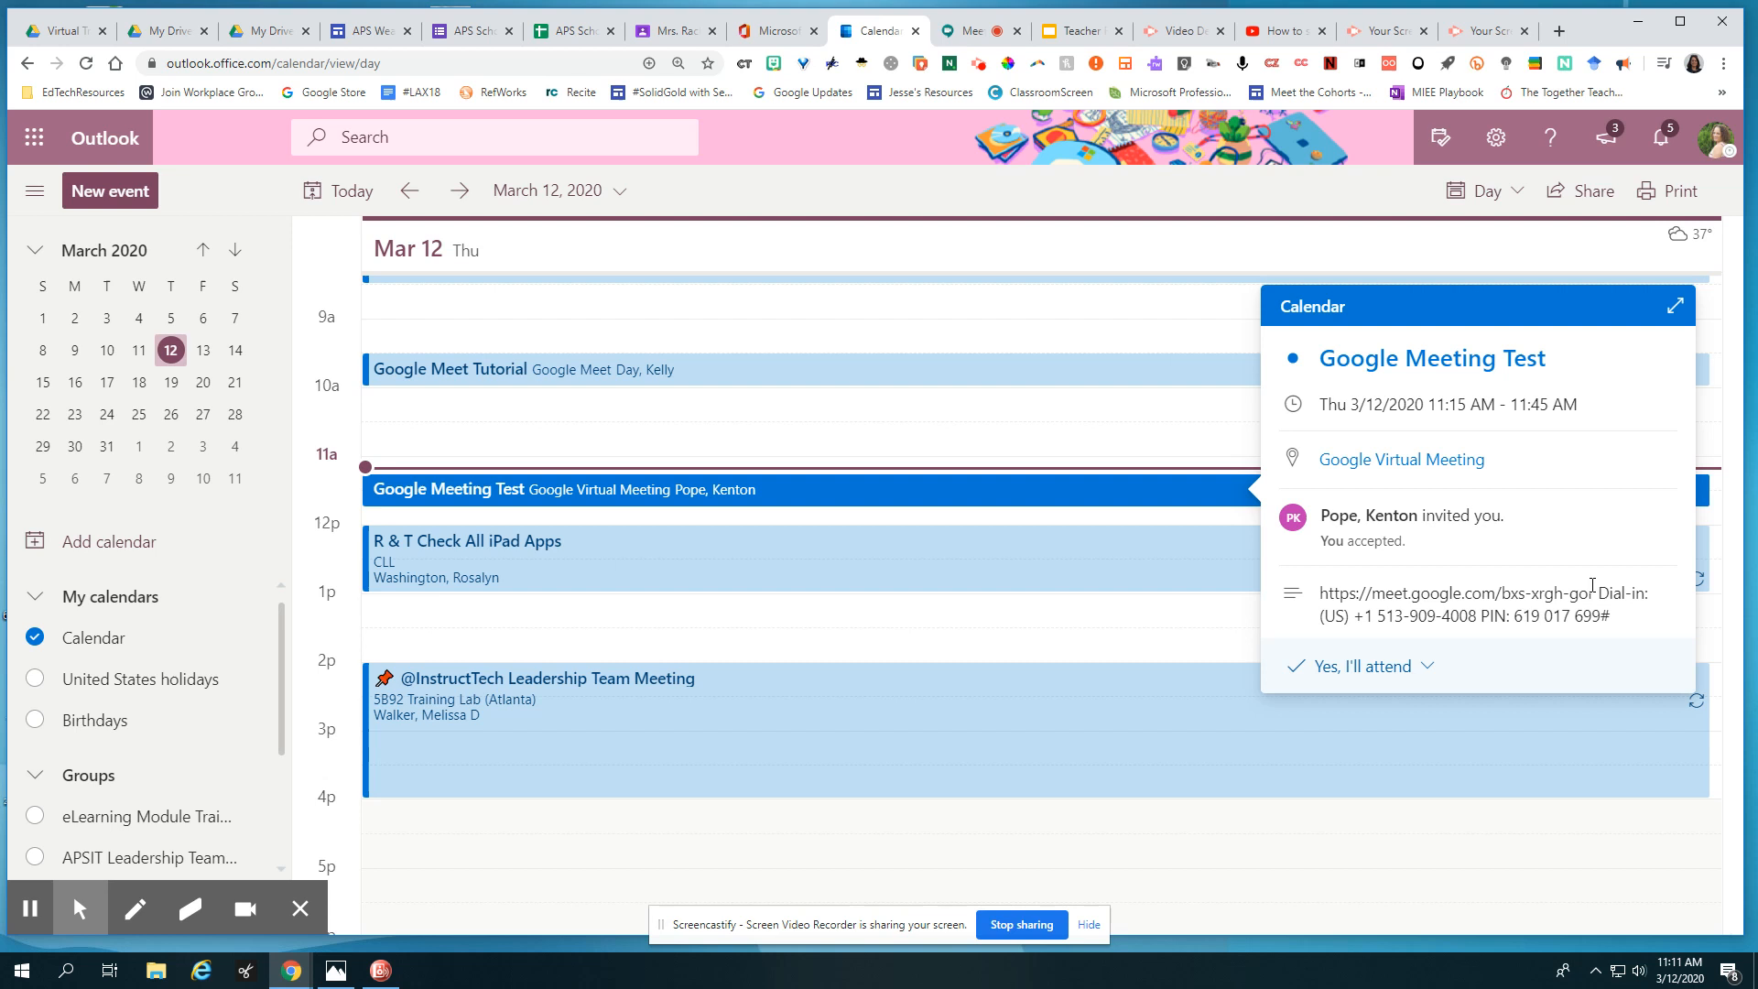
{"action": "mouse_move", "coordinate": [1318, 597]}
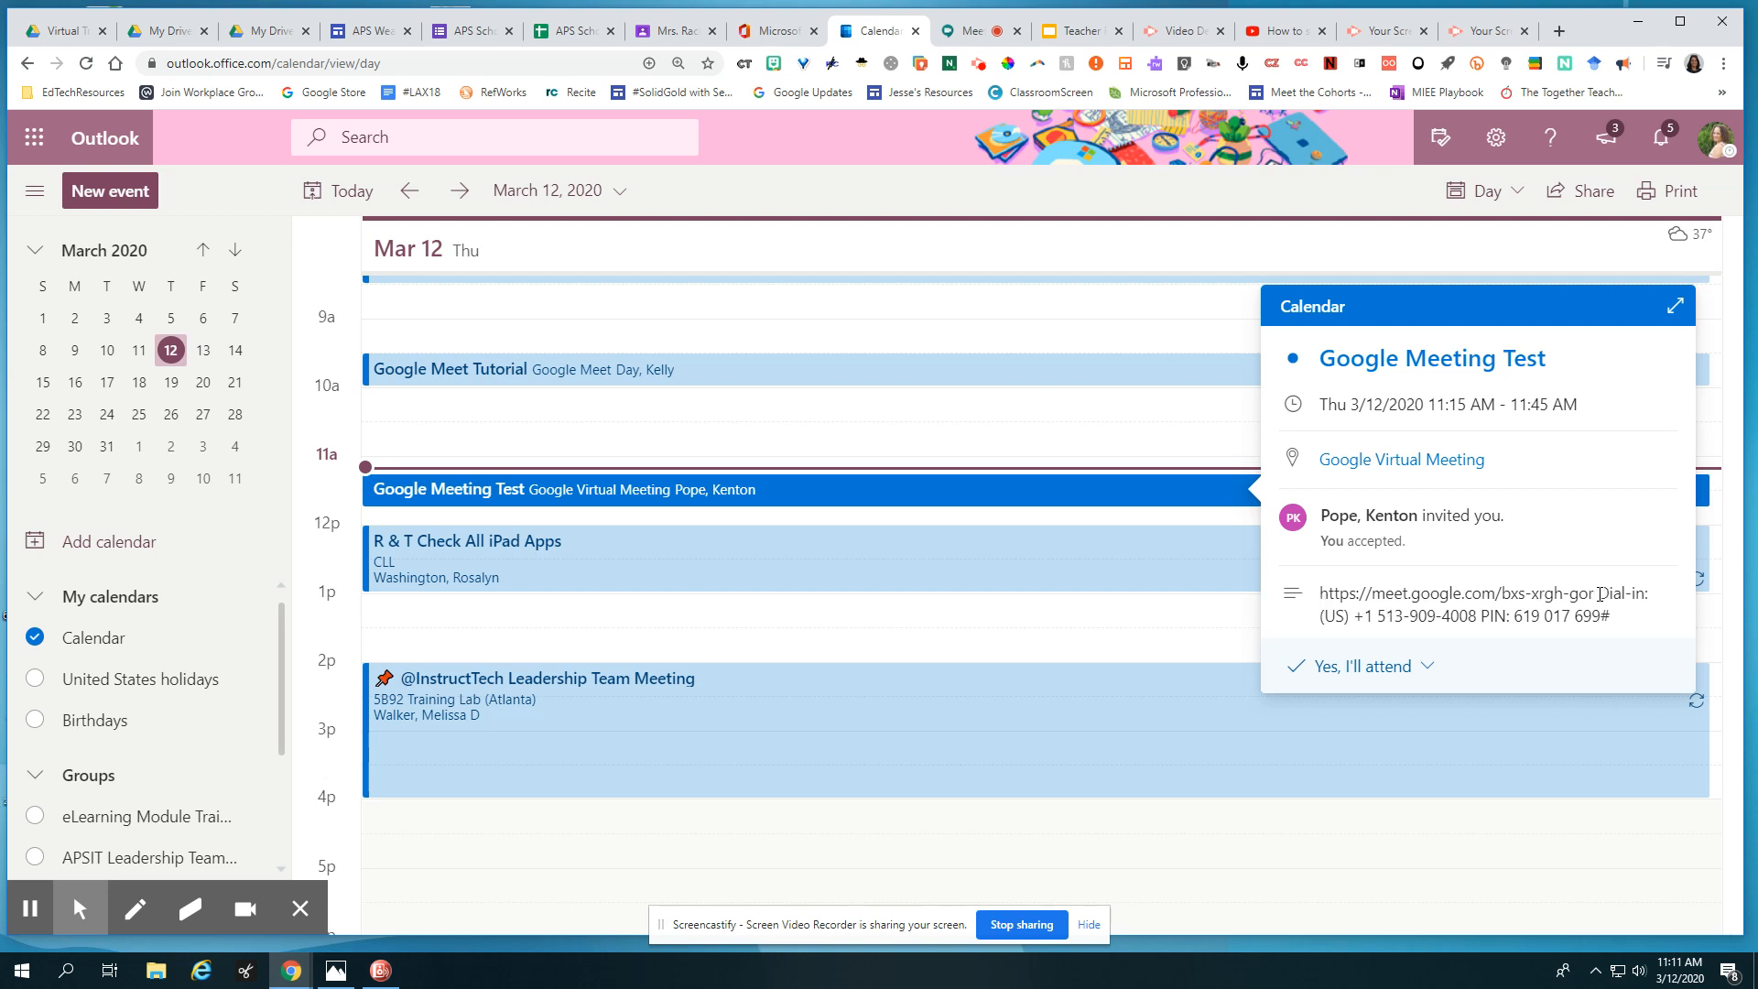
{"action": "double_click", "coordinate": [1458, 594]}
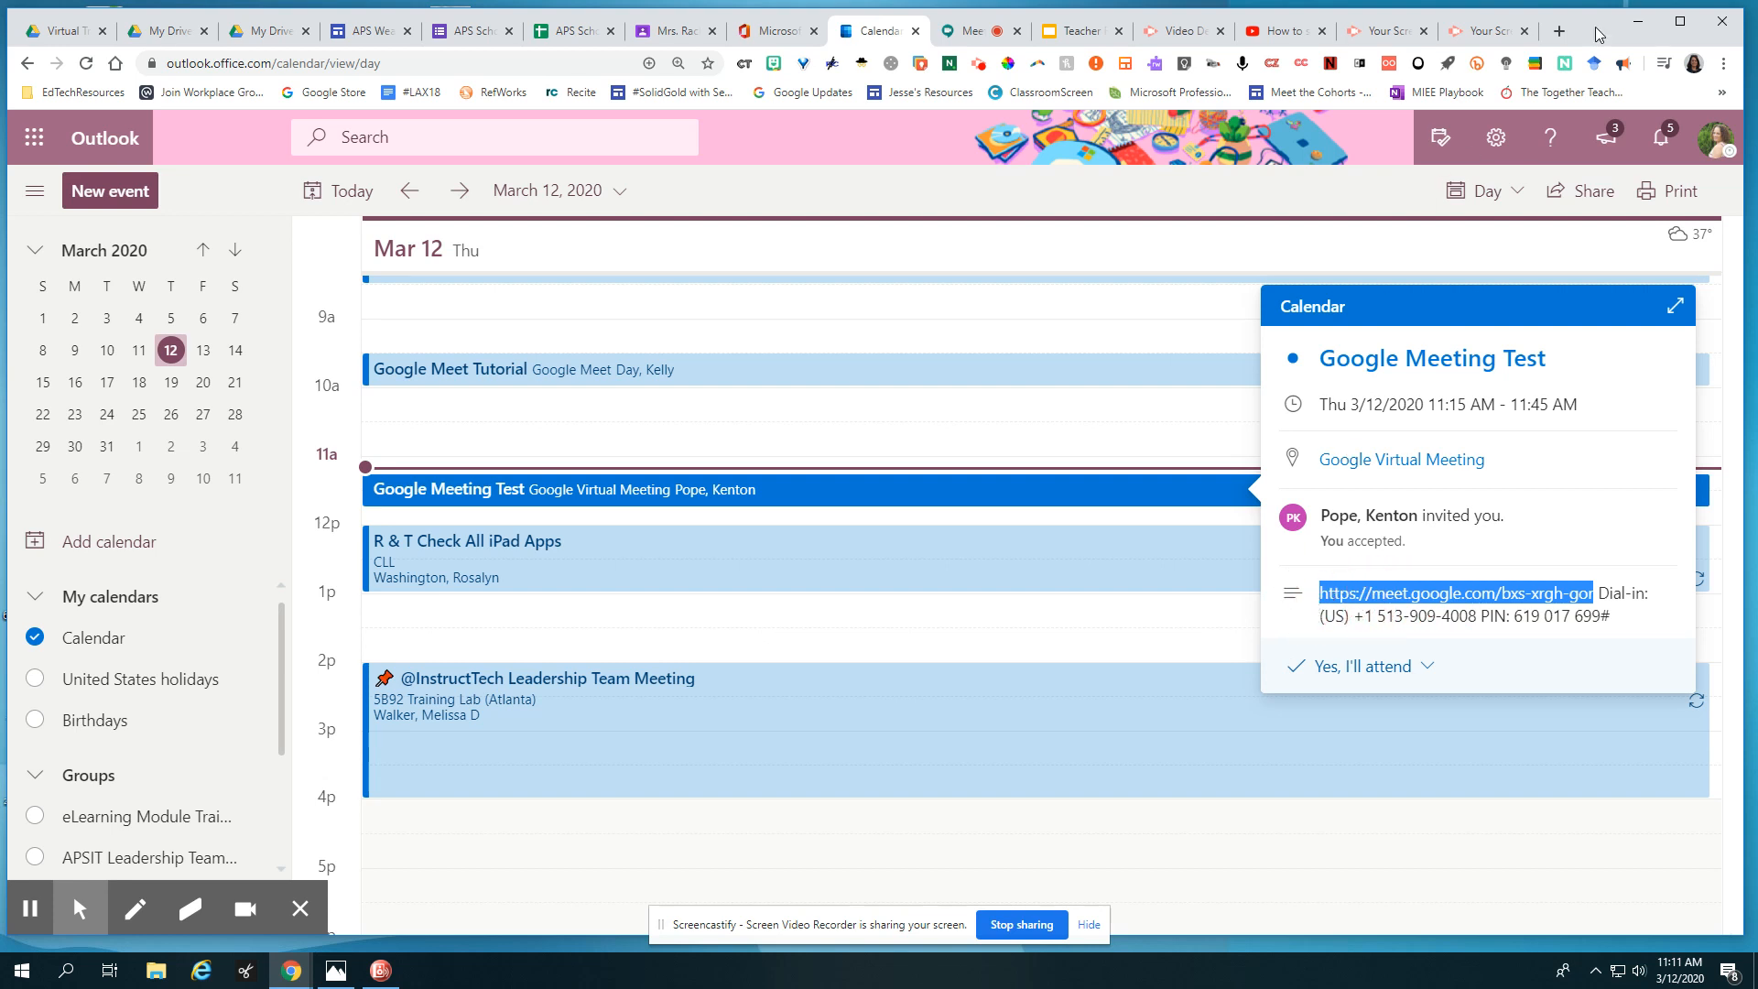
{"action": "left_click", "coordinate": [1472, 593]}
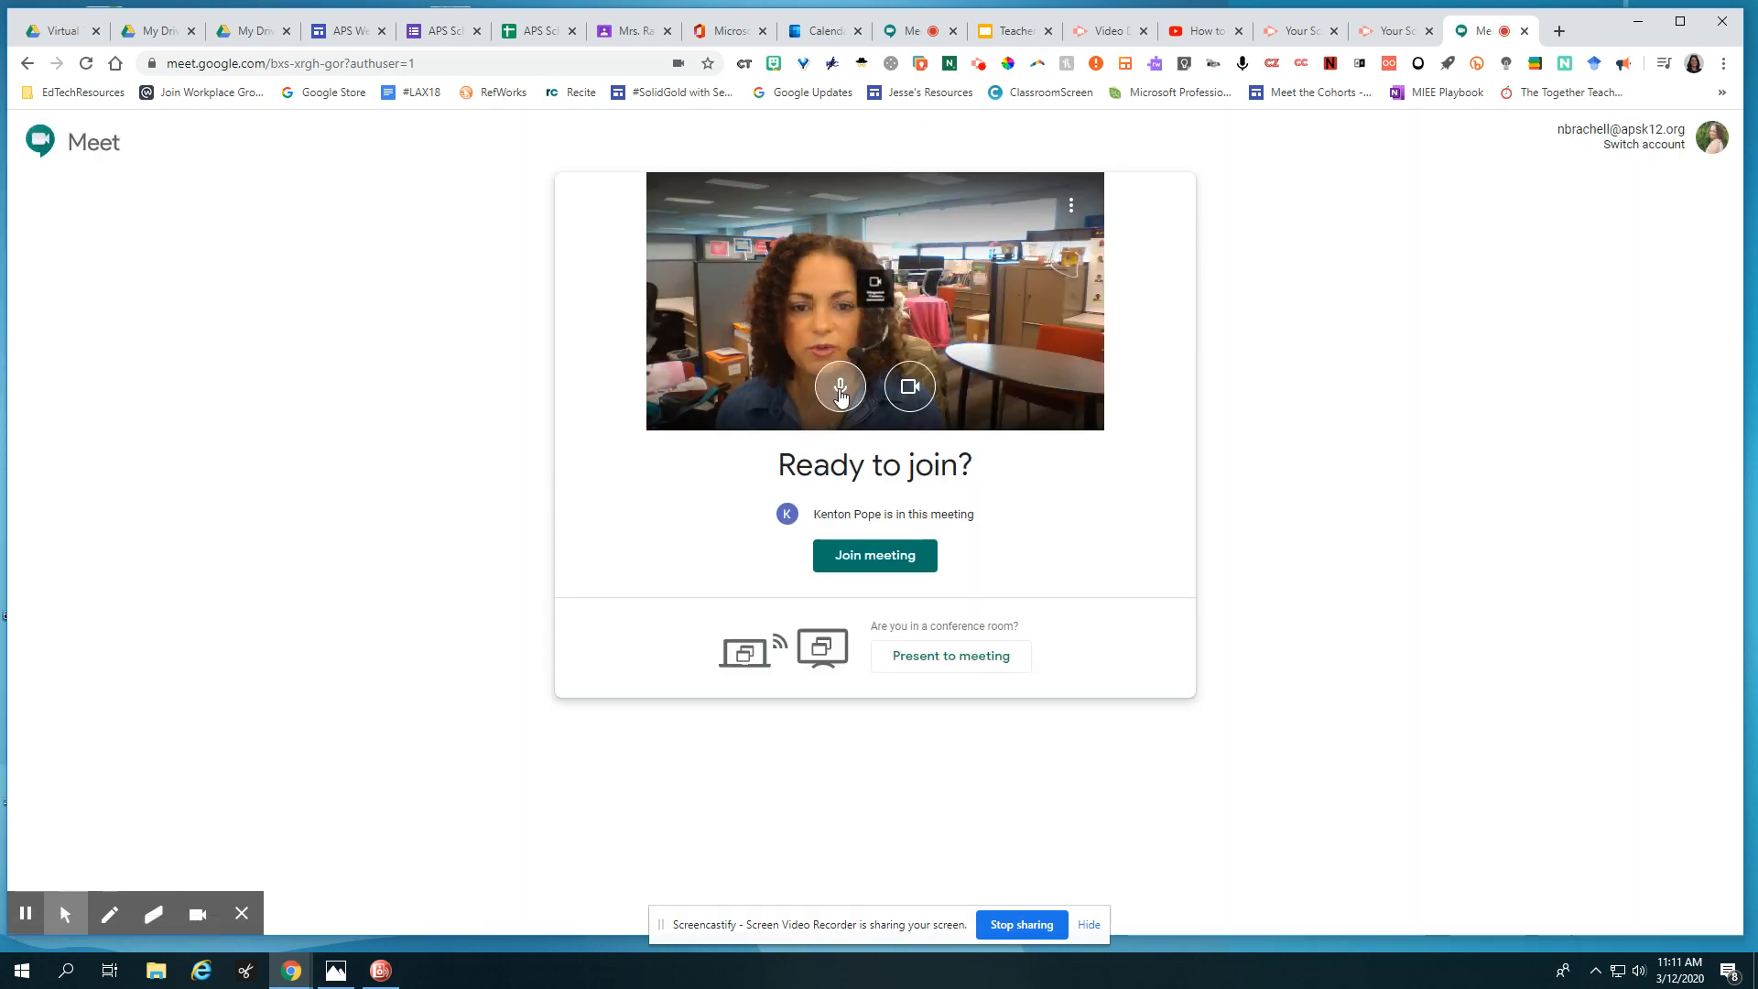
Mute the microphone, toggle the camera off and back on, then join the meeting
{"action": "left_click", "coordinate": [838, 385]}
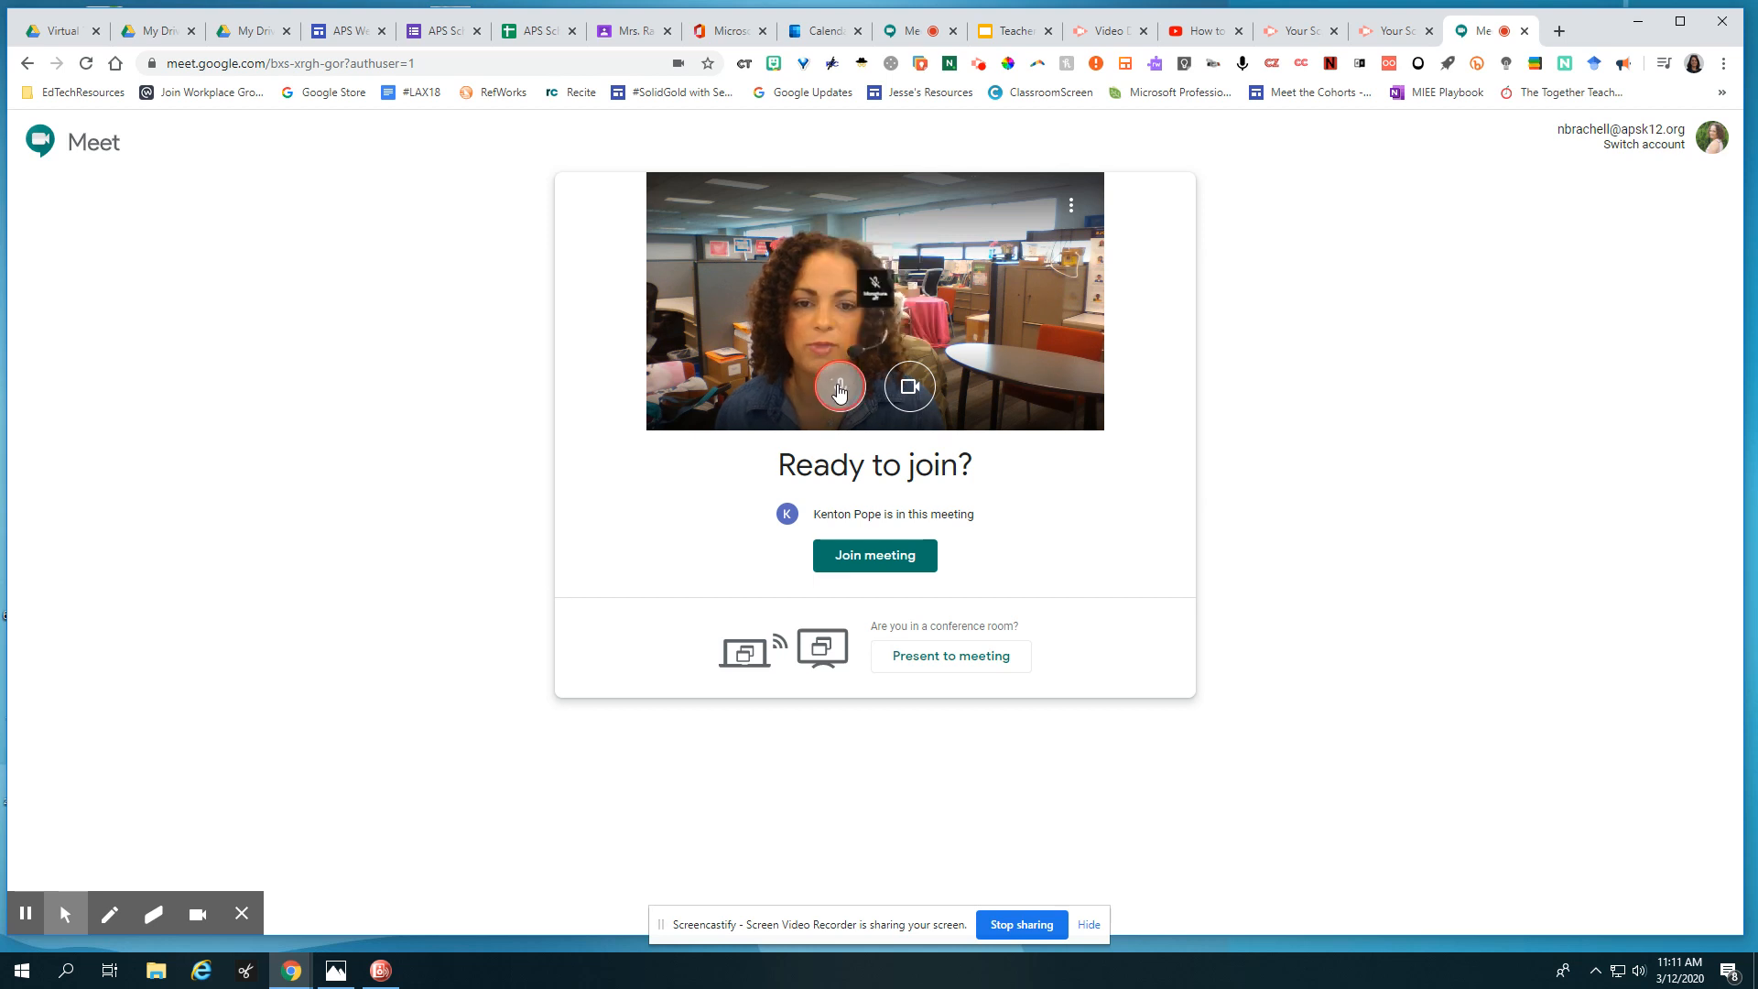
{"action": "left_click", "coordinate": [839, 386]}
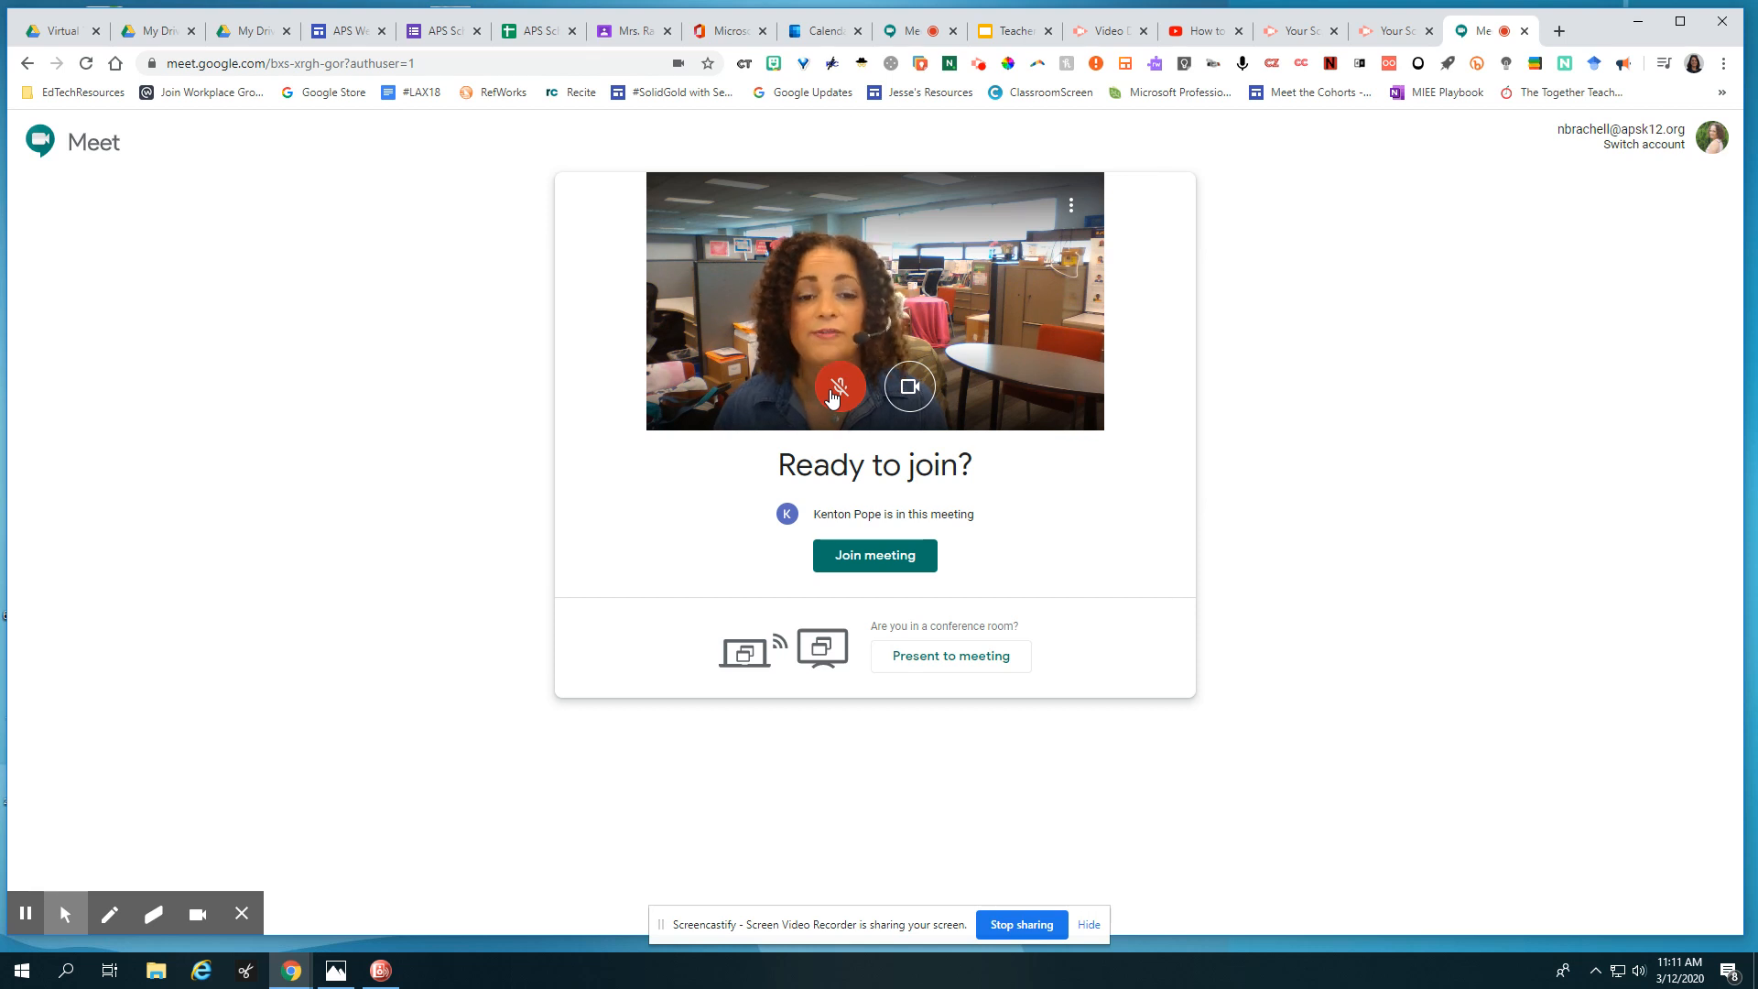
{"action": "mouse_move", "coordinate": [813, 360]}
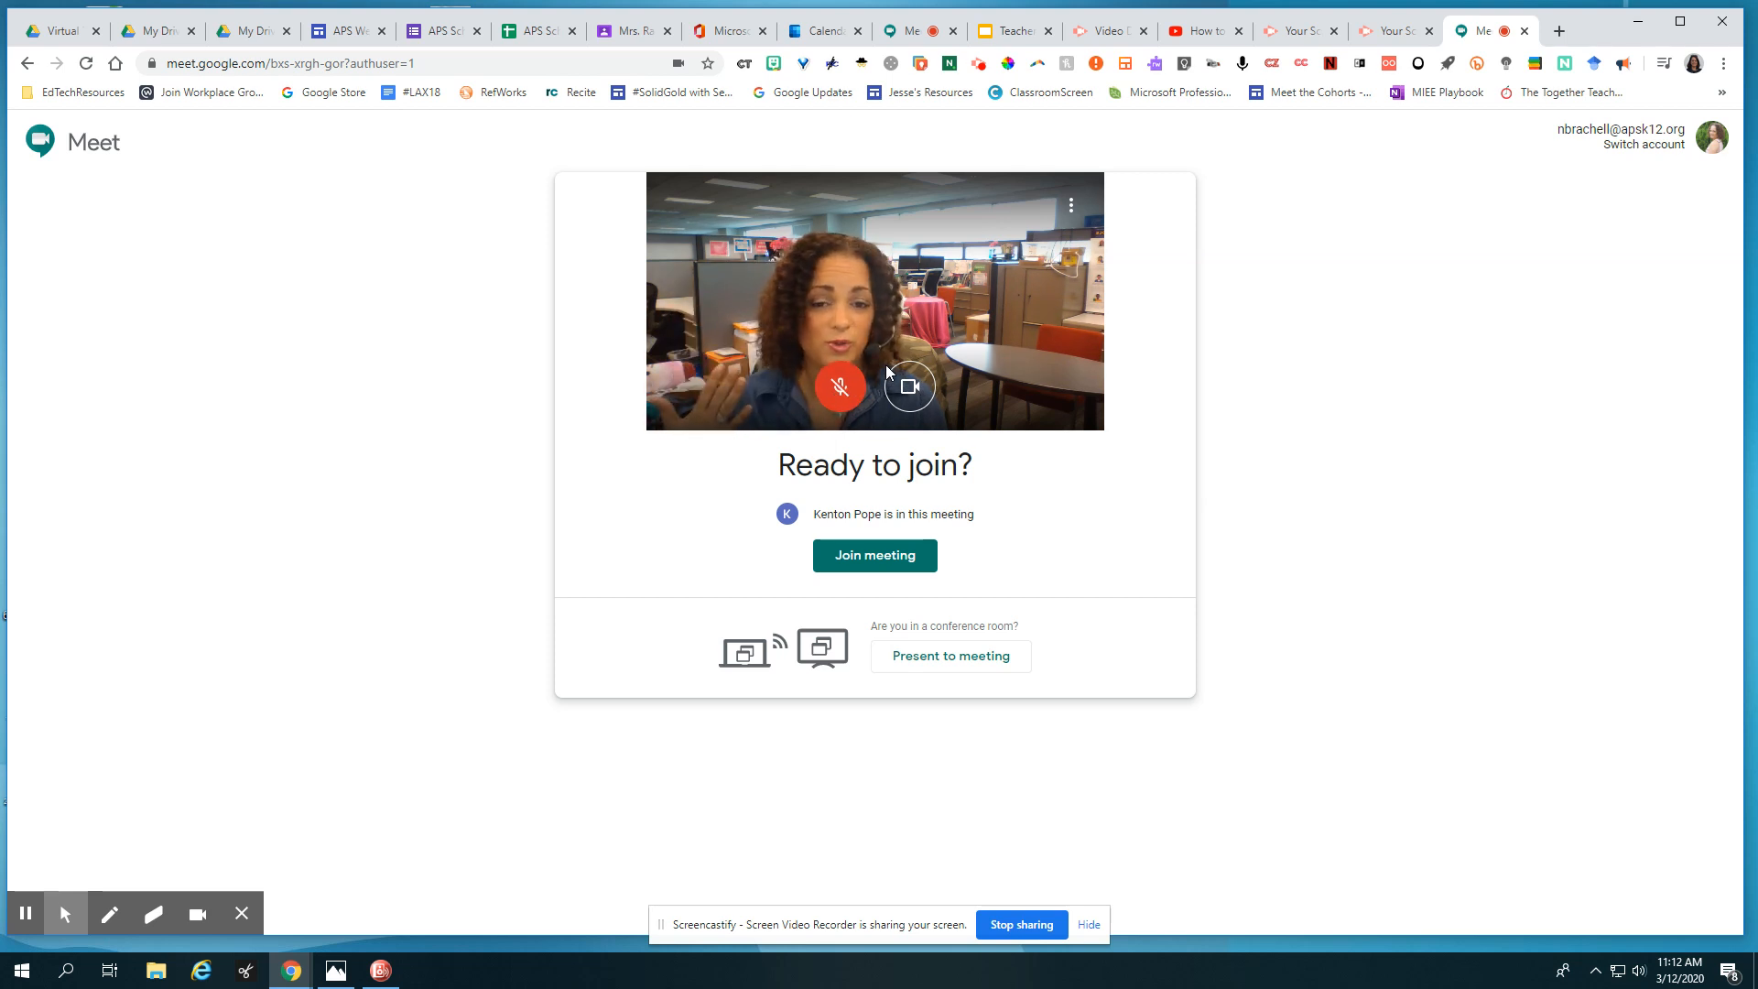
{"action": "mouse_move", "coordinate": [917, 408]}
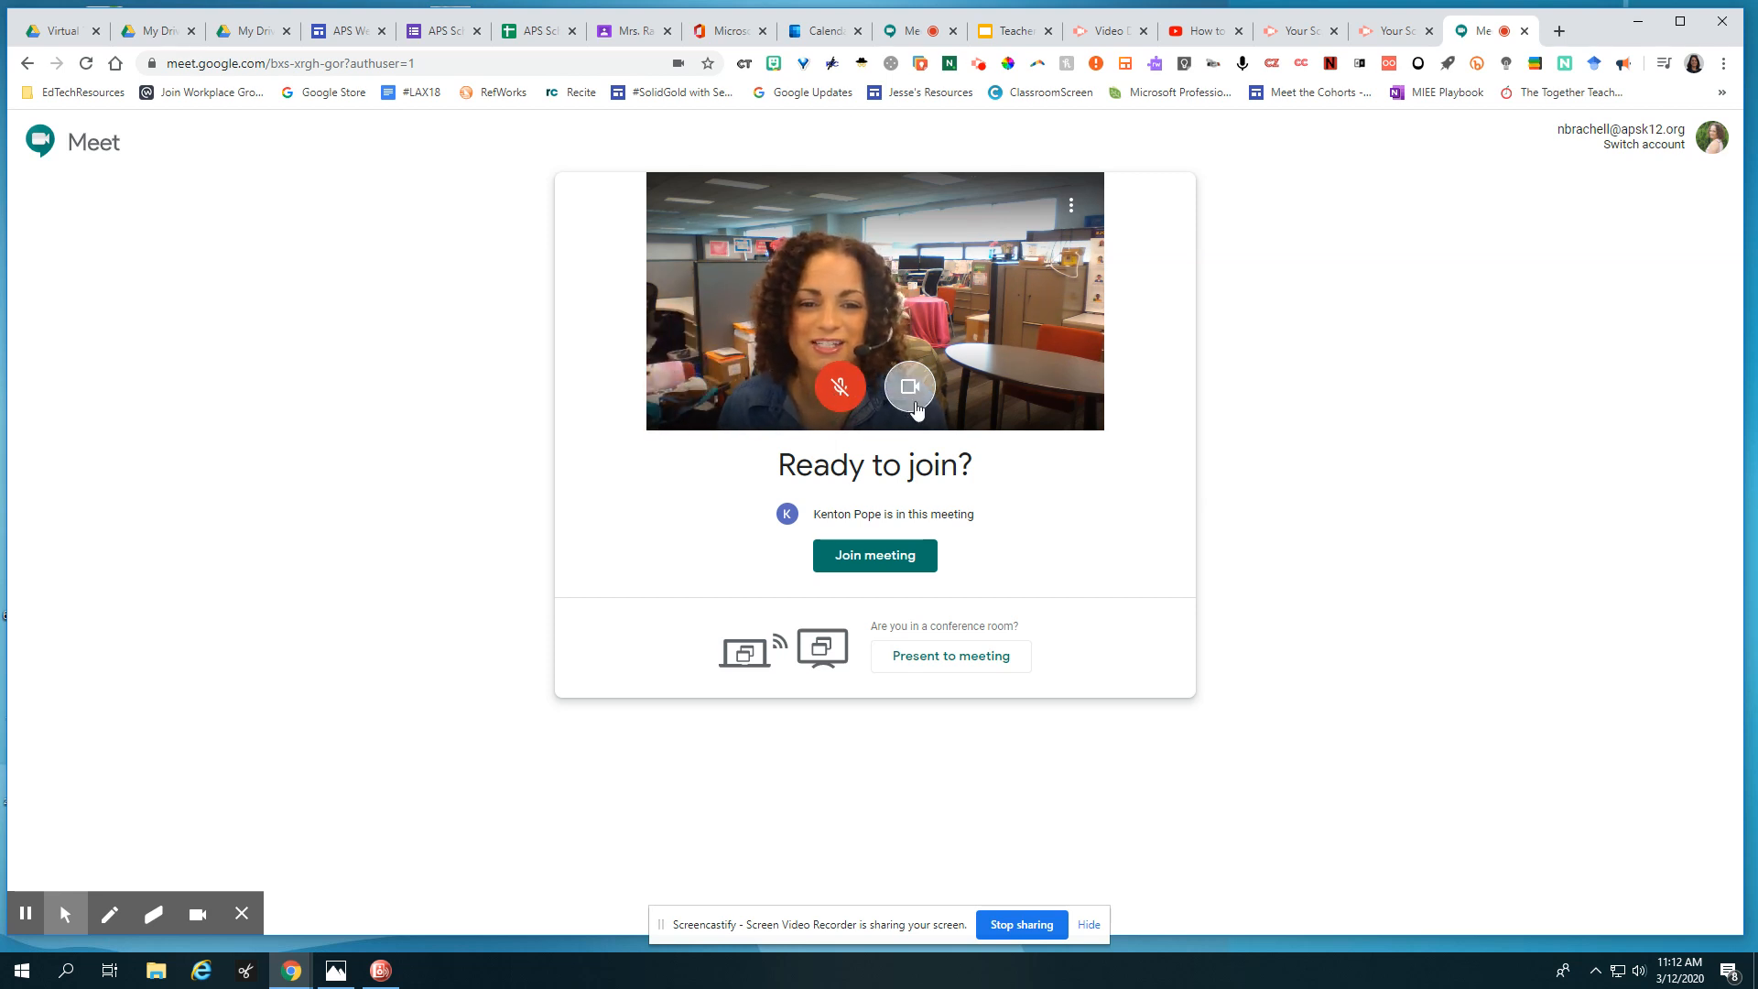
{"action": "left_click", "coordinate": [908, 386]}
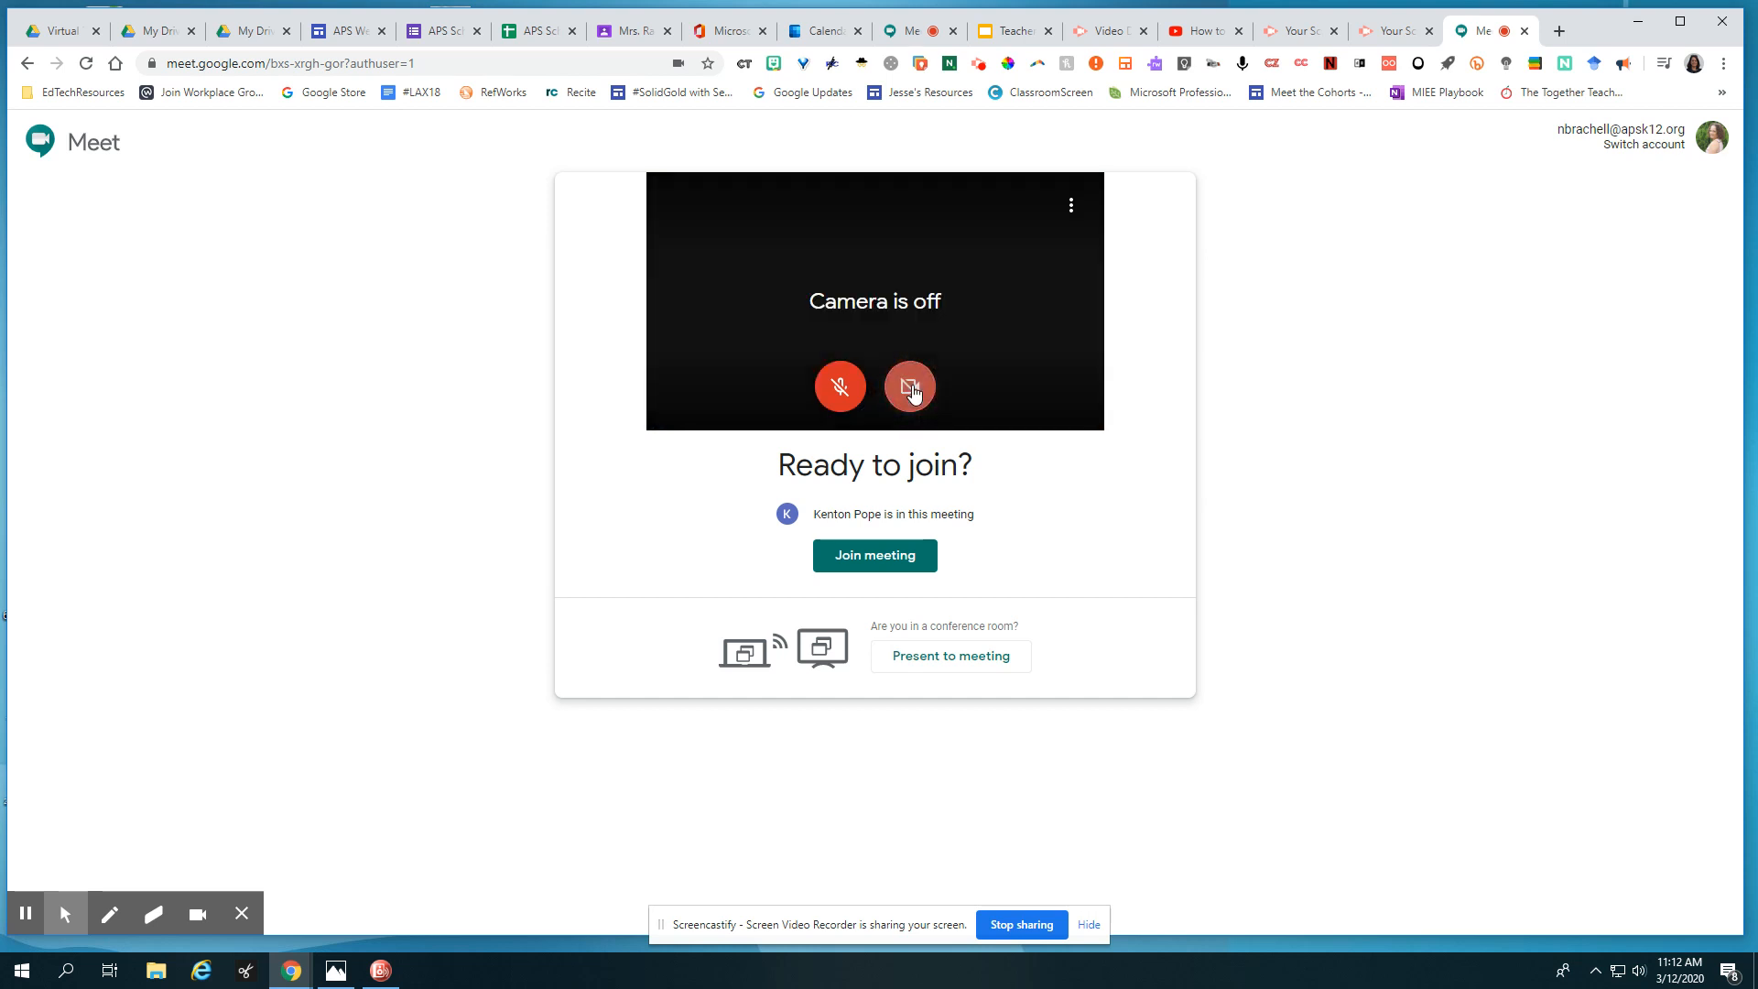
{"action": "left_click", "coordinate": [908, 386]}
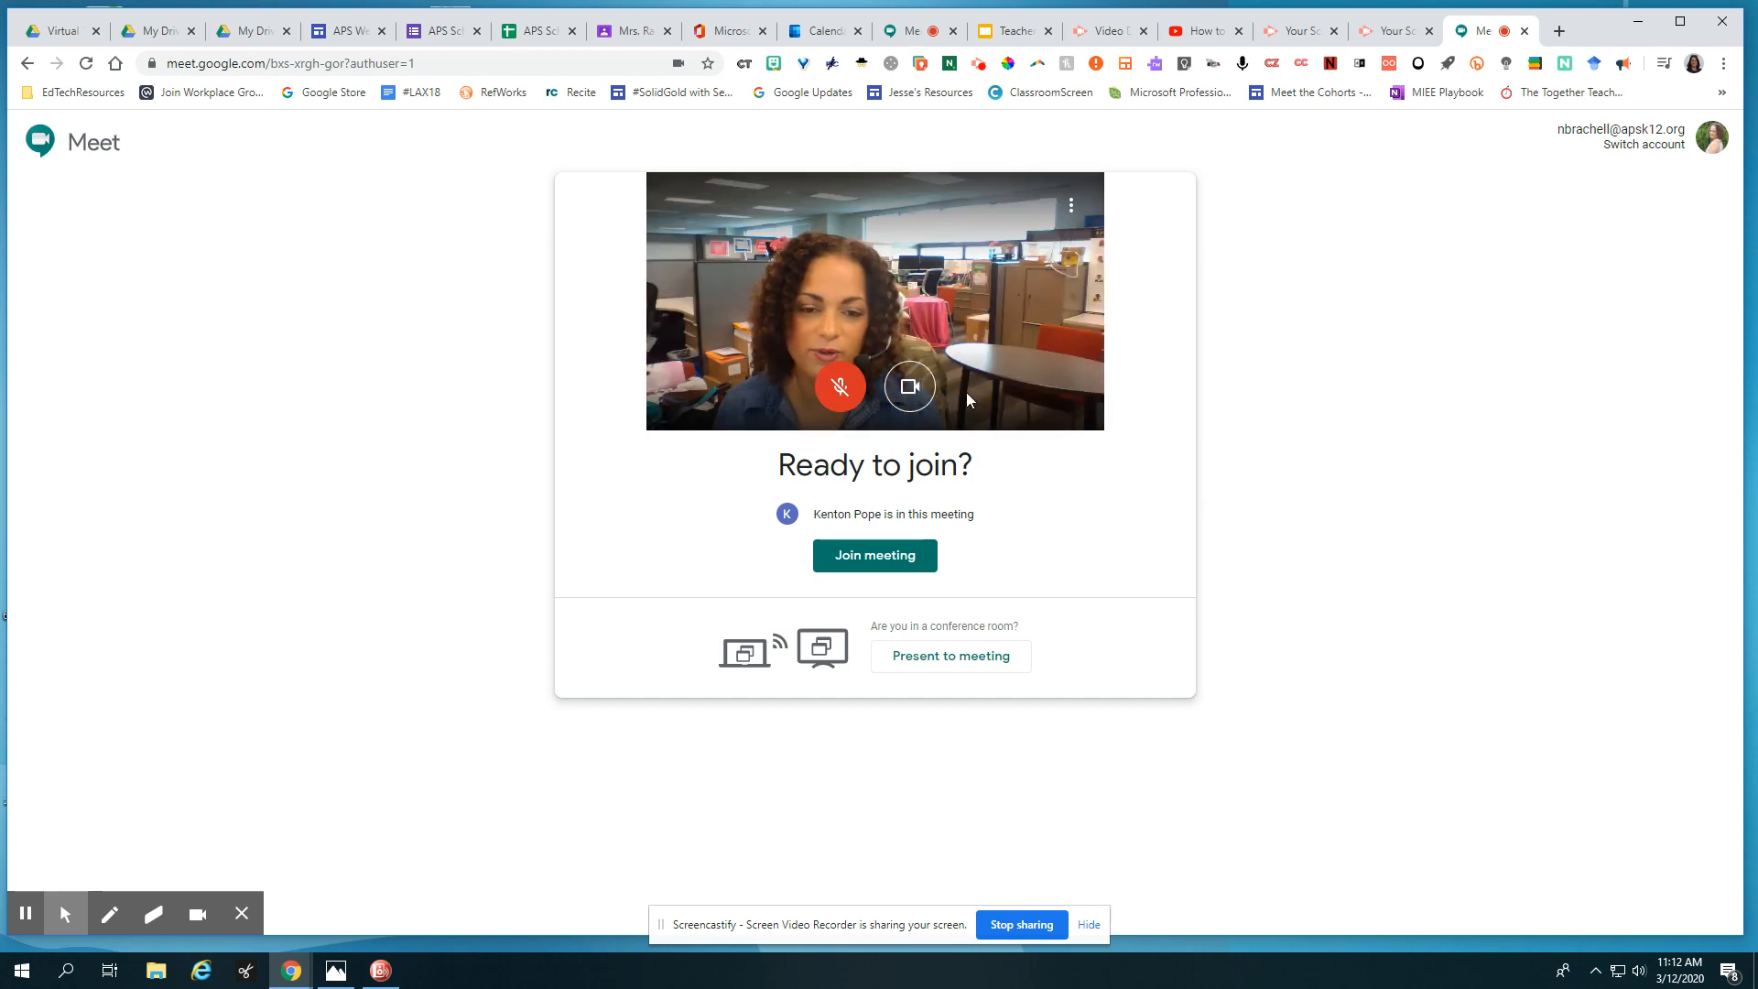
{"action": "mouse_move", "coordinate": [970, 540]}
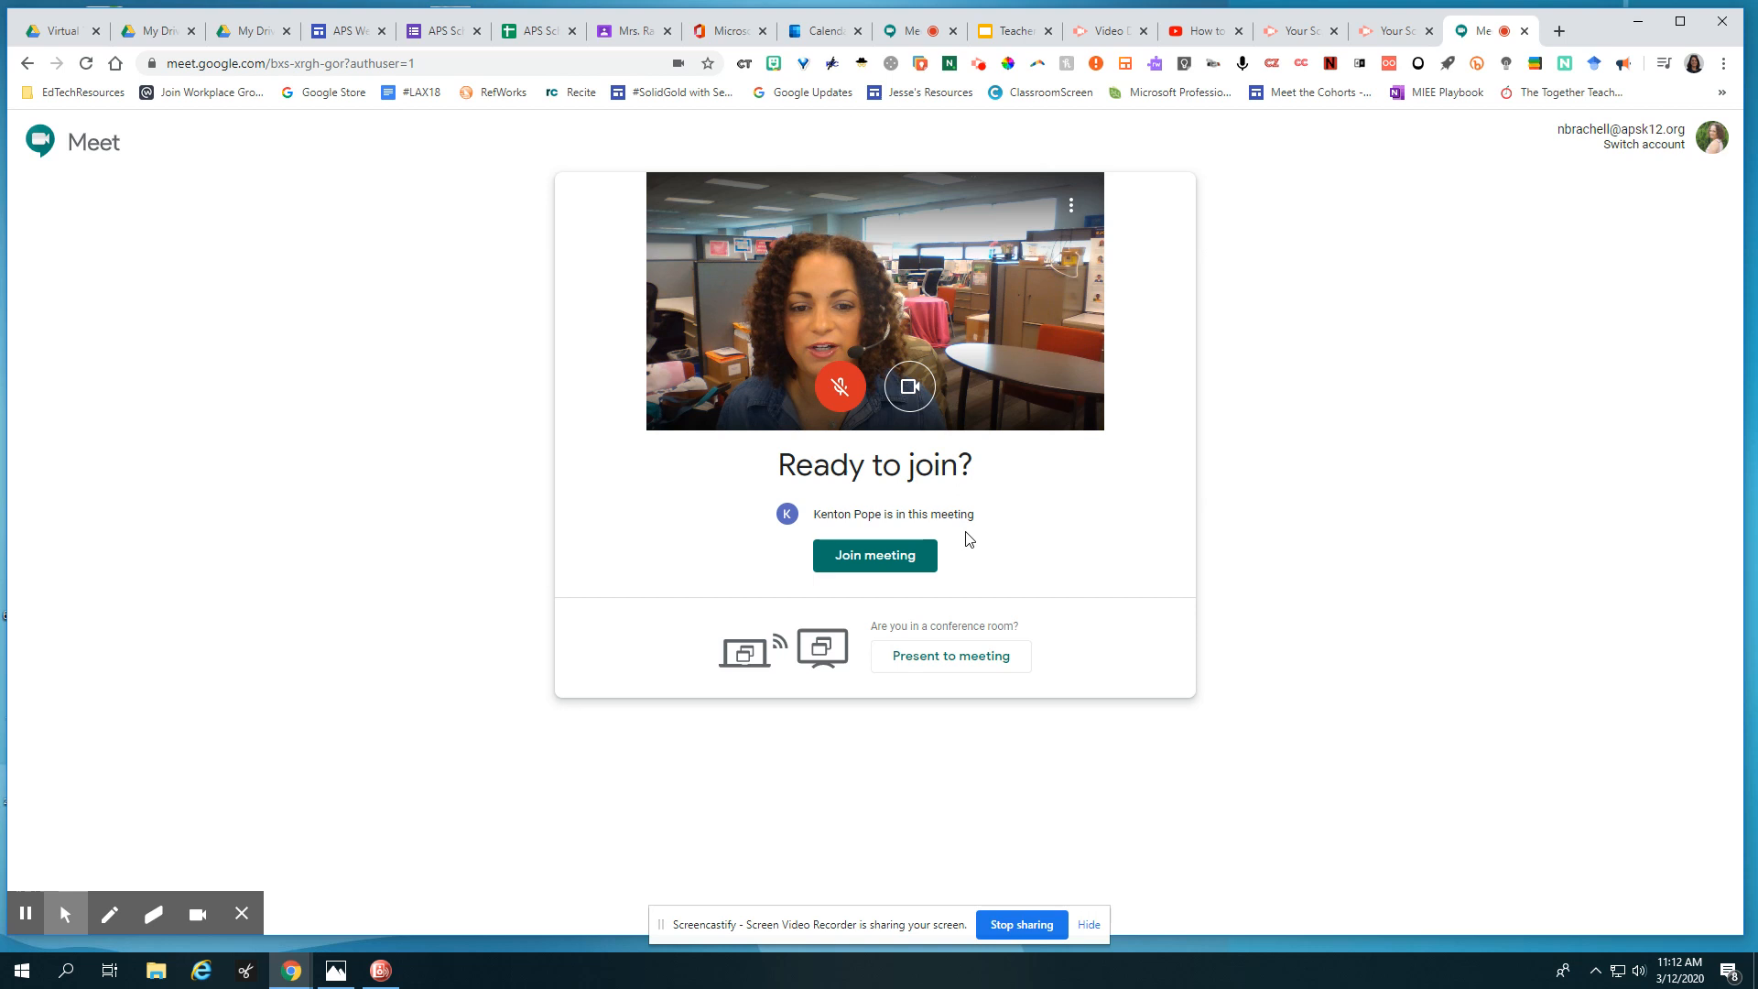
{"action": "left_click", "coordinate": [875, 555]}
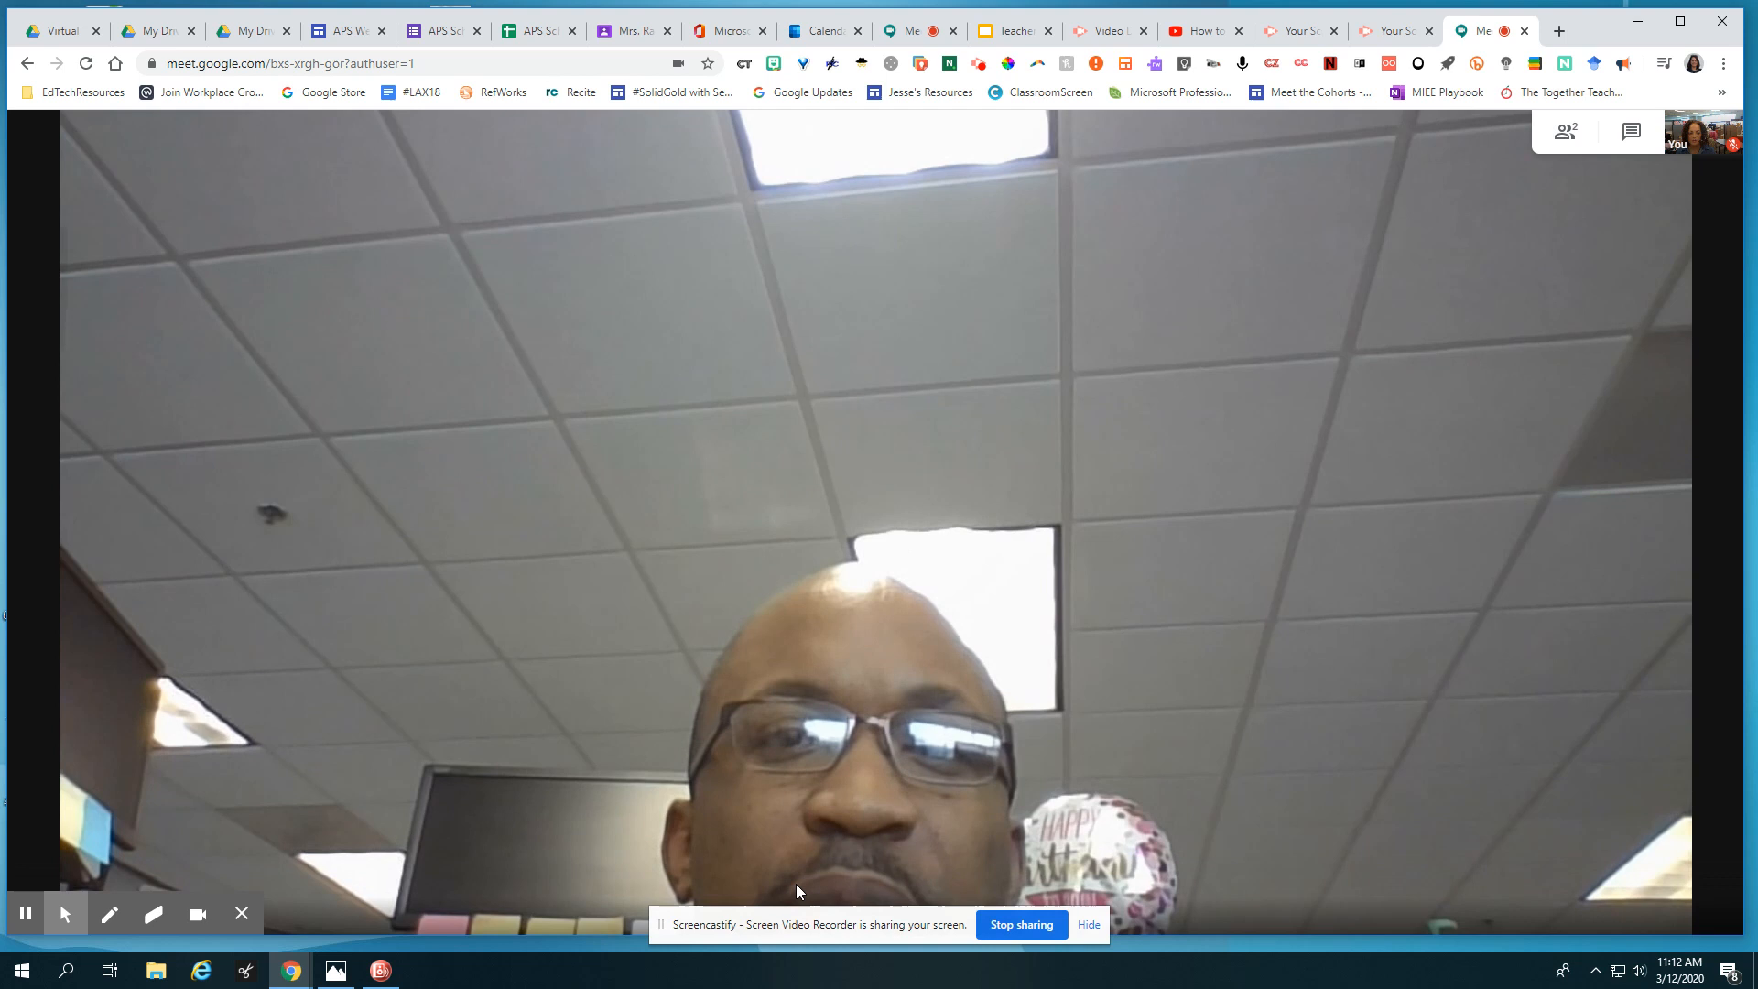
{"action": "mouse_move", "coordinate": [811, 895]}
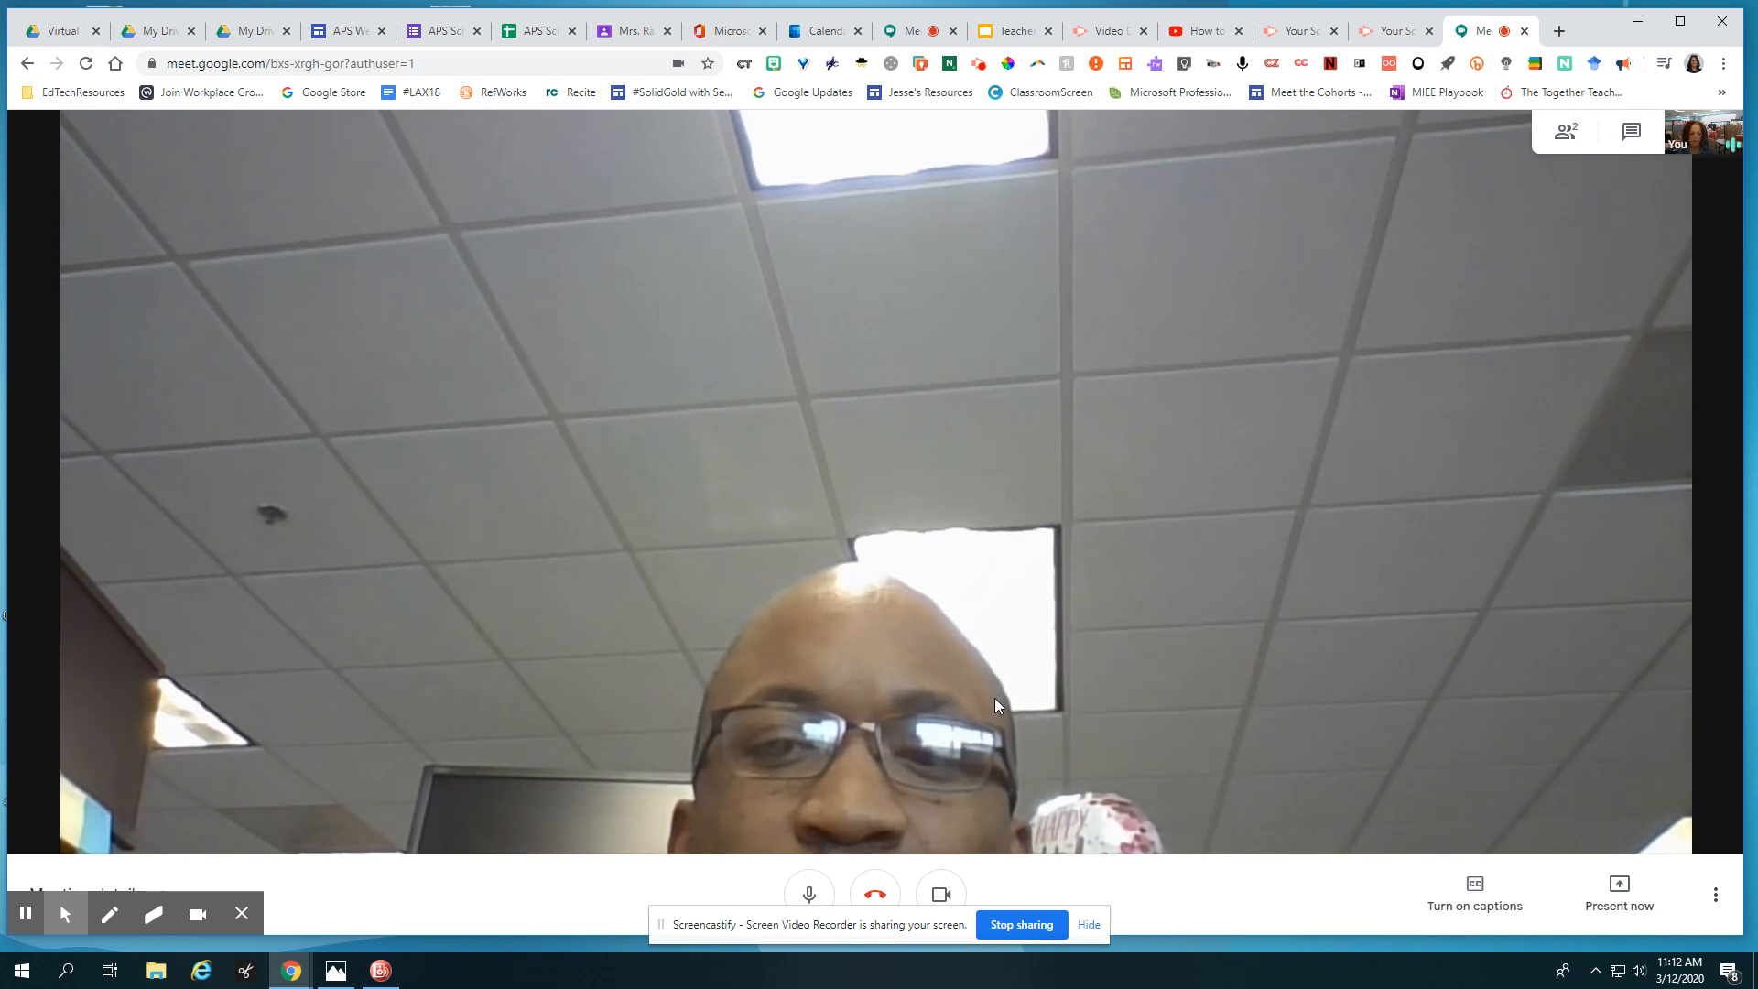
{"action": "mouse_move", "coordinate": [1606, 894]}
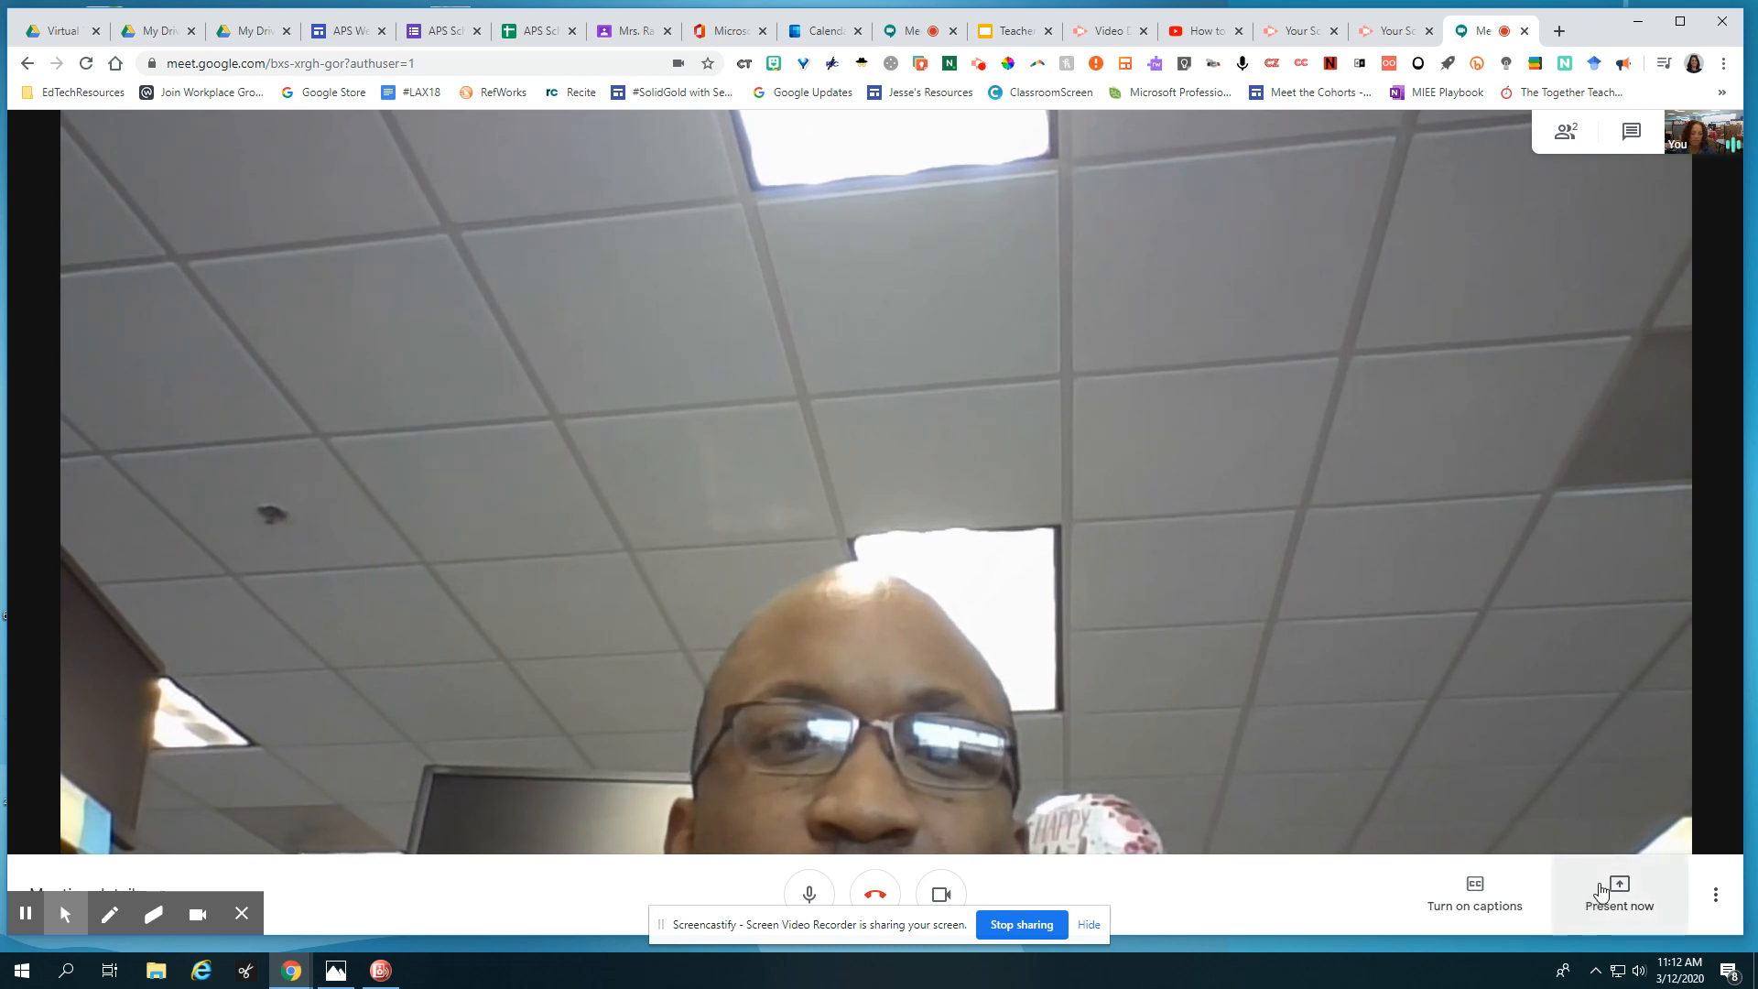
Present the entire screen to everyone in the meeting
{"action": "left_click", "coordinate": [1619, 894]}
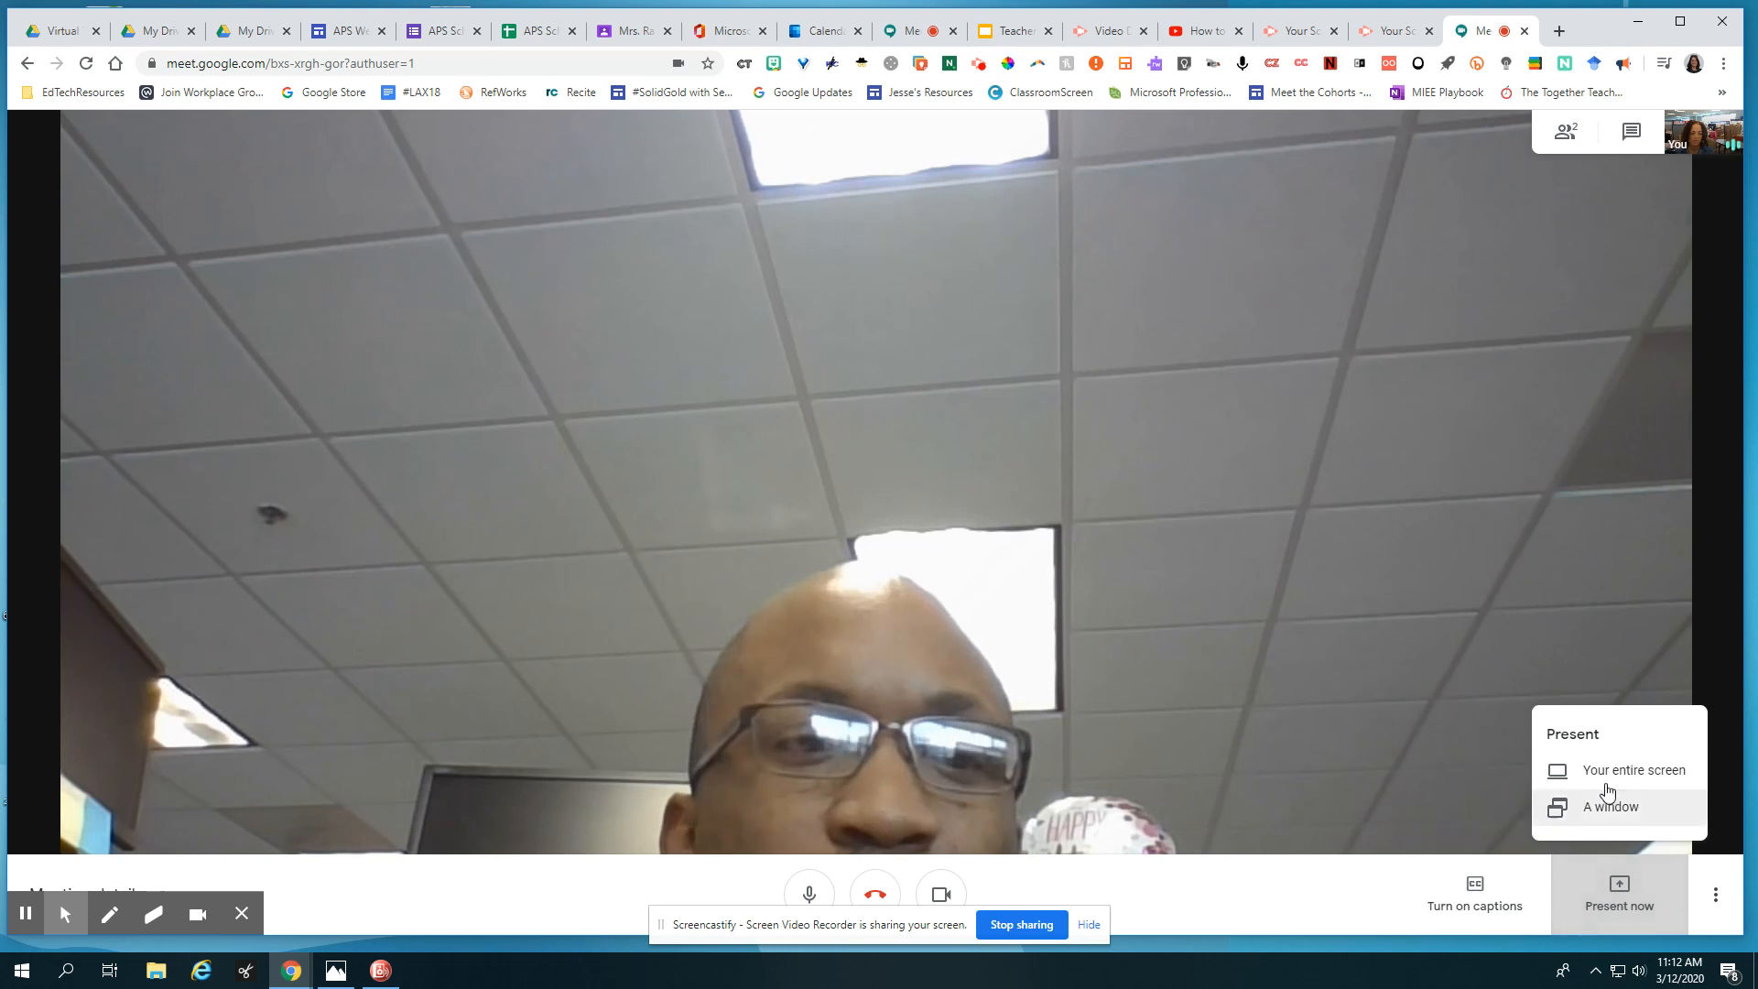
{"action": "left_click", "coordinate": [1633, 769]}
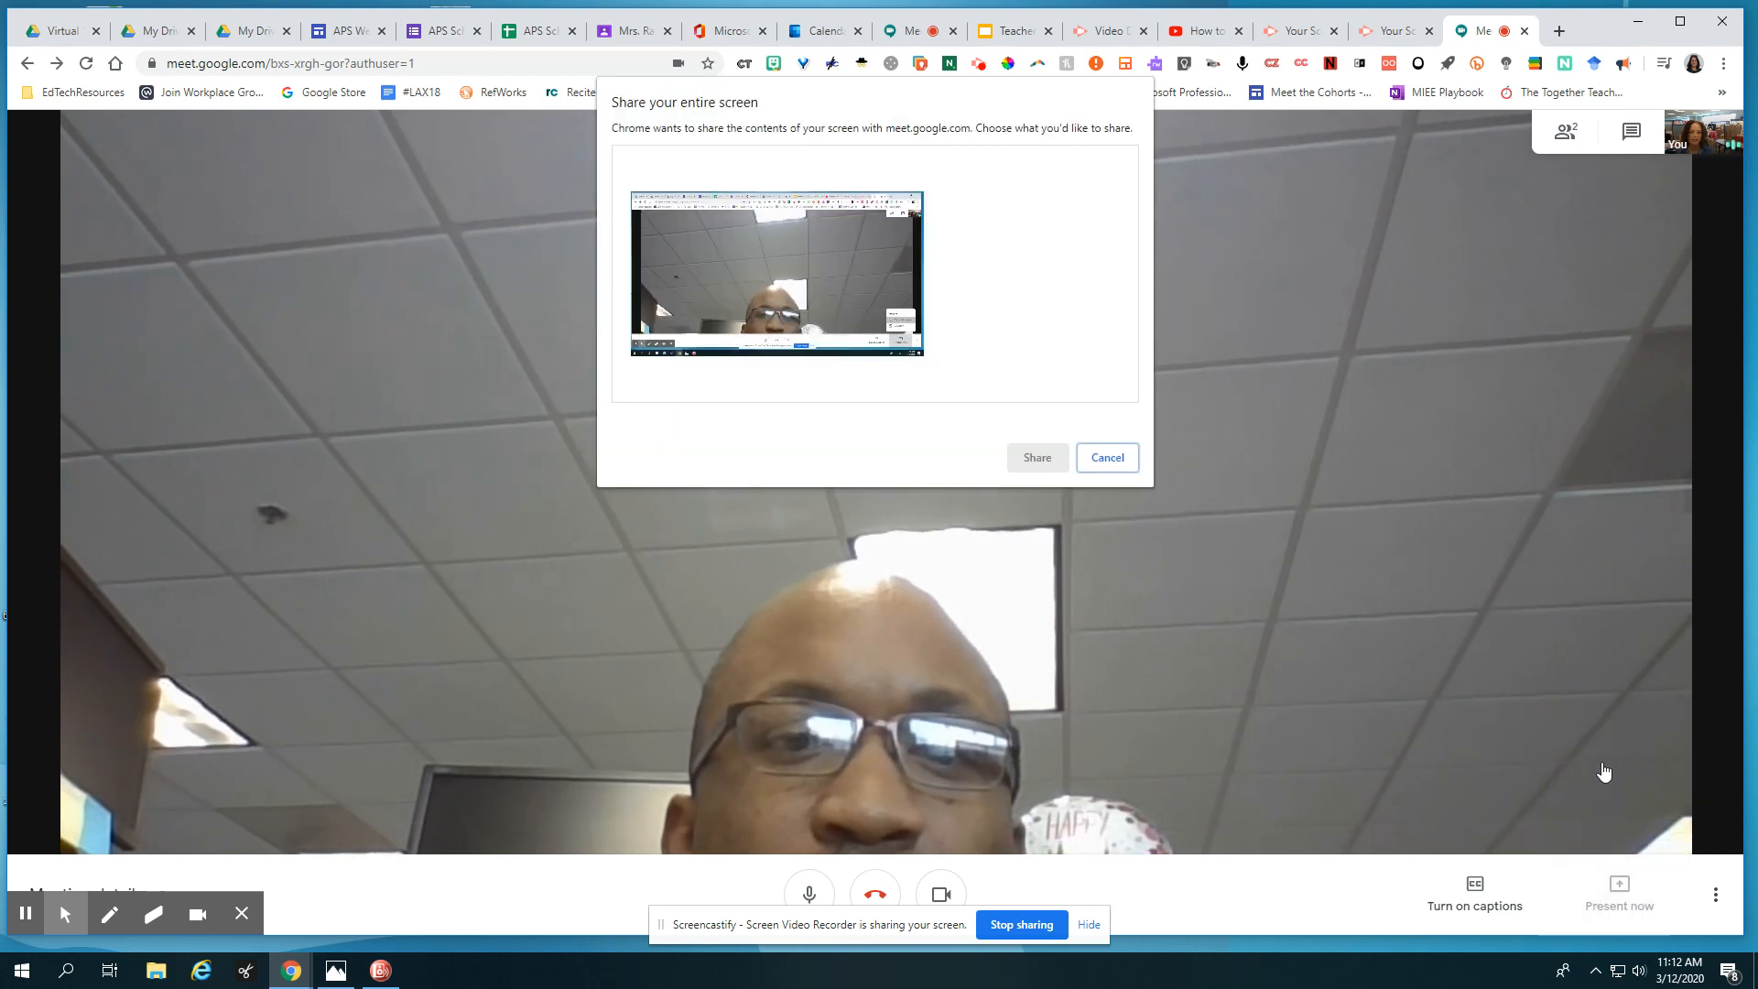
{"action": "left_click", "coordinate": [1036, 457]}
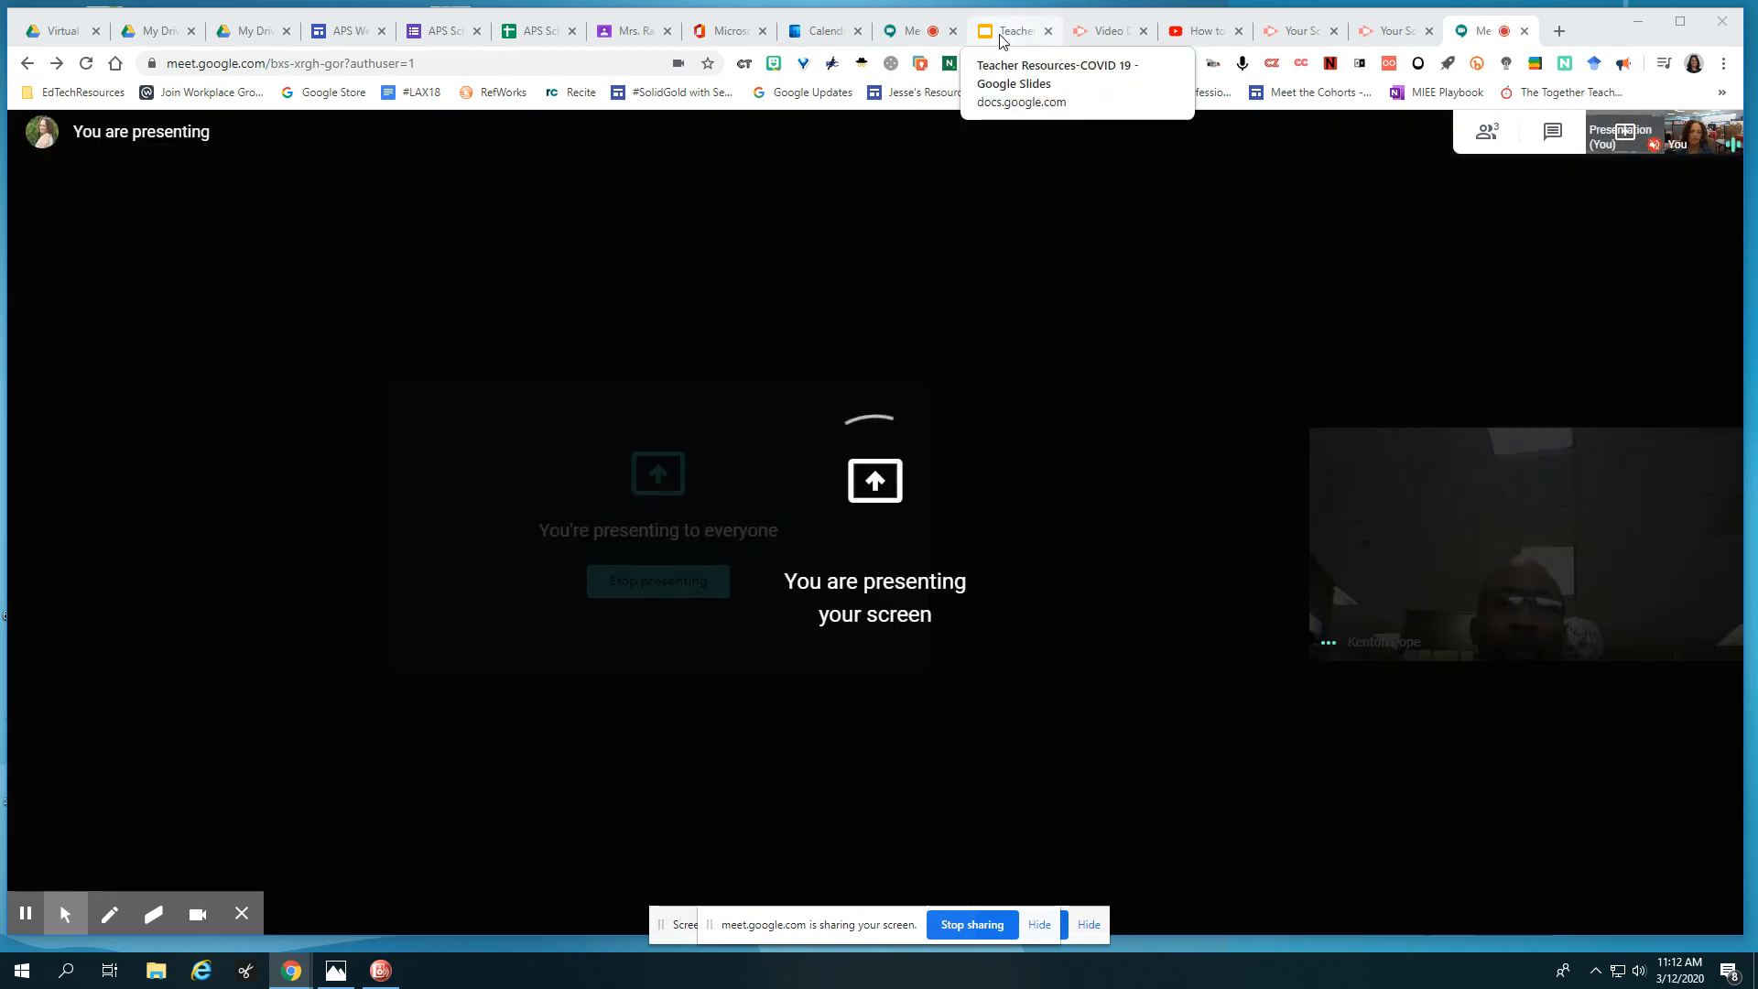
Show the Teacher Resources slides, then return to the video call
{"action": "left_click", "coordinate": [1009, 29]}
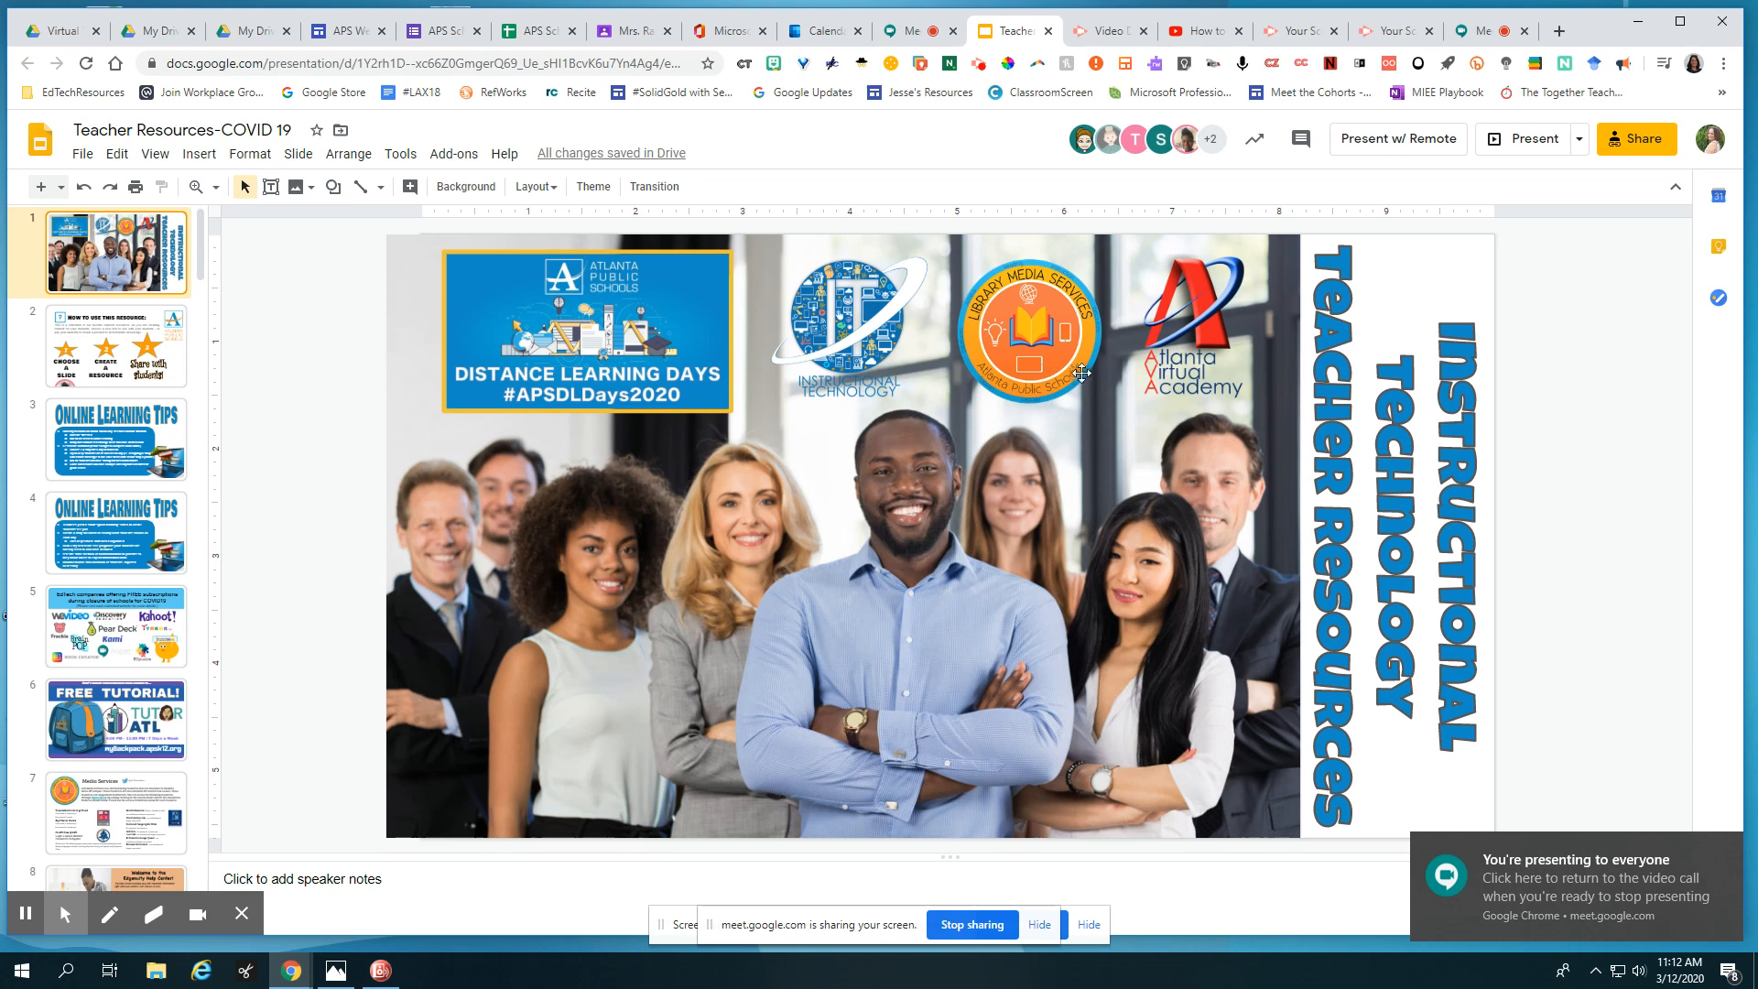
{"action": "left_click", "coordinate": [1480, 29]}
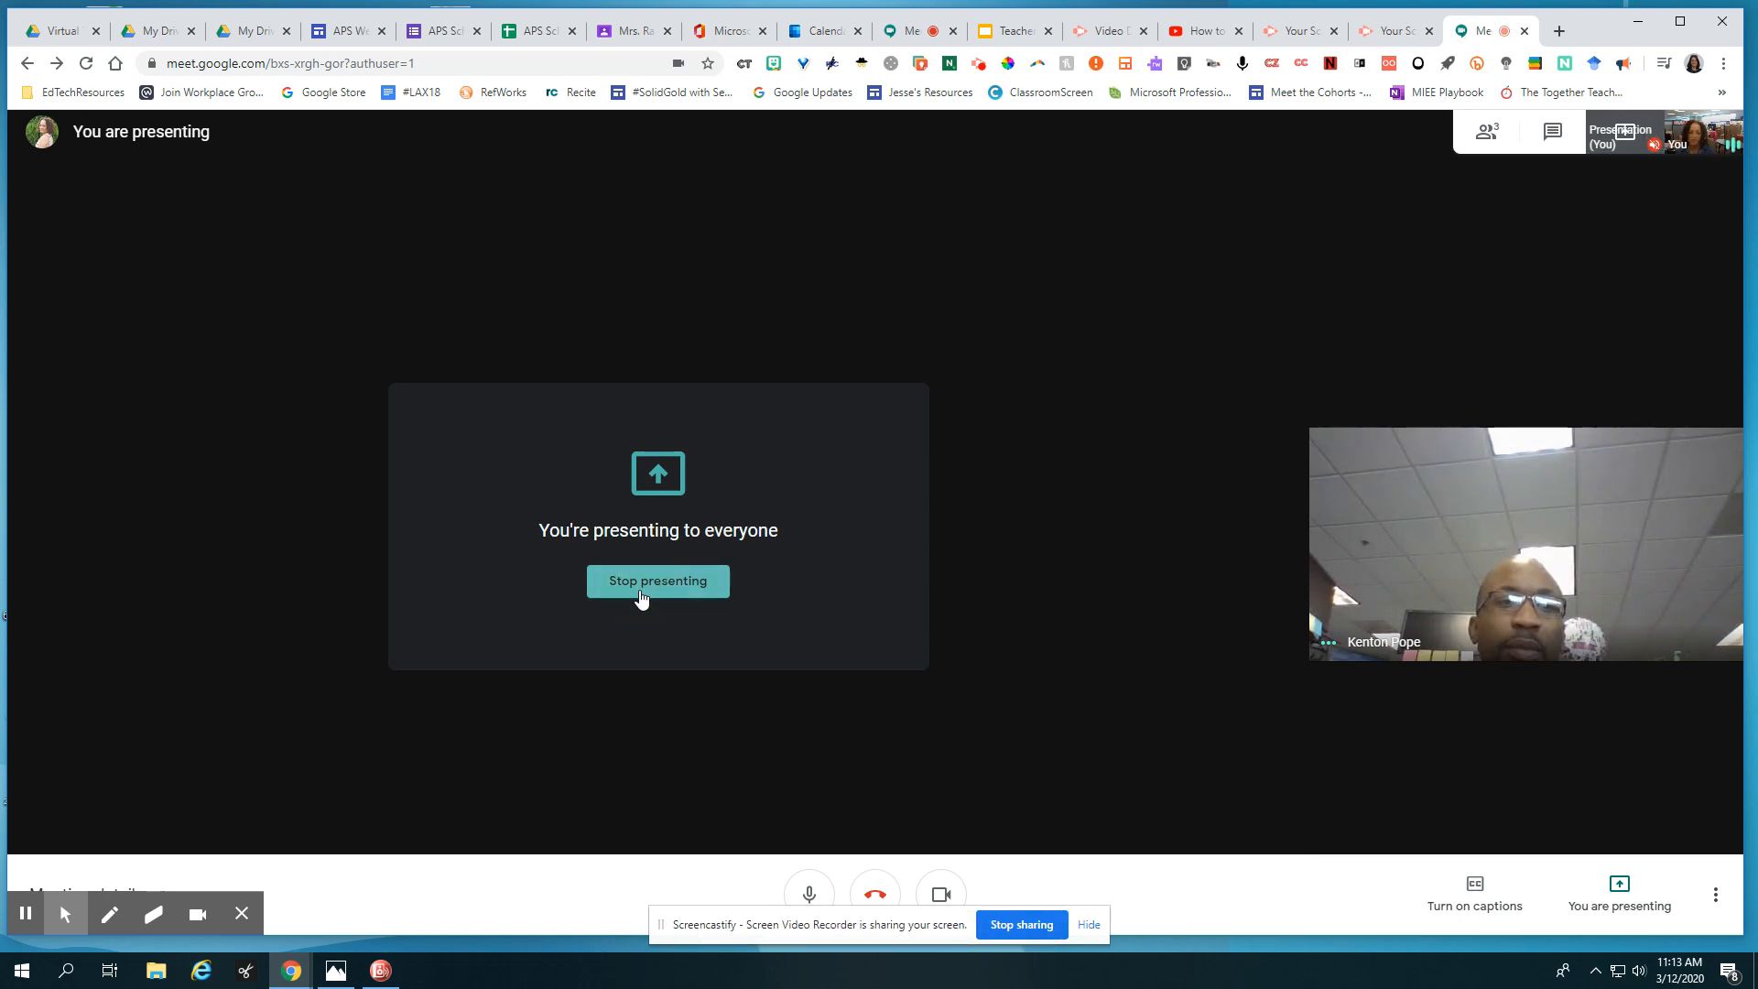
Stop presenting, view the two-person participant list, then switch to the meeting chat
{"action": "left_click", "coordinate": [658, 582]}
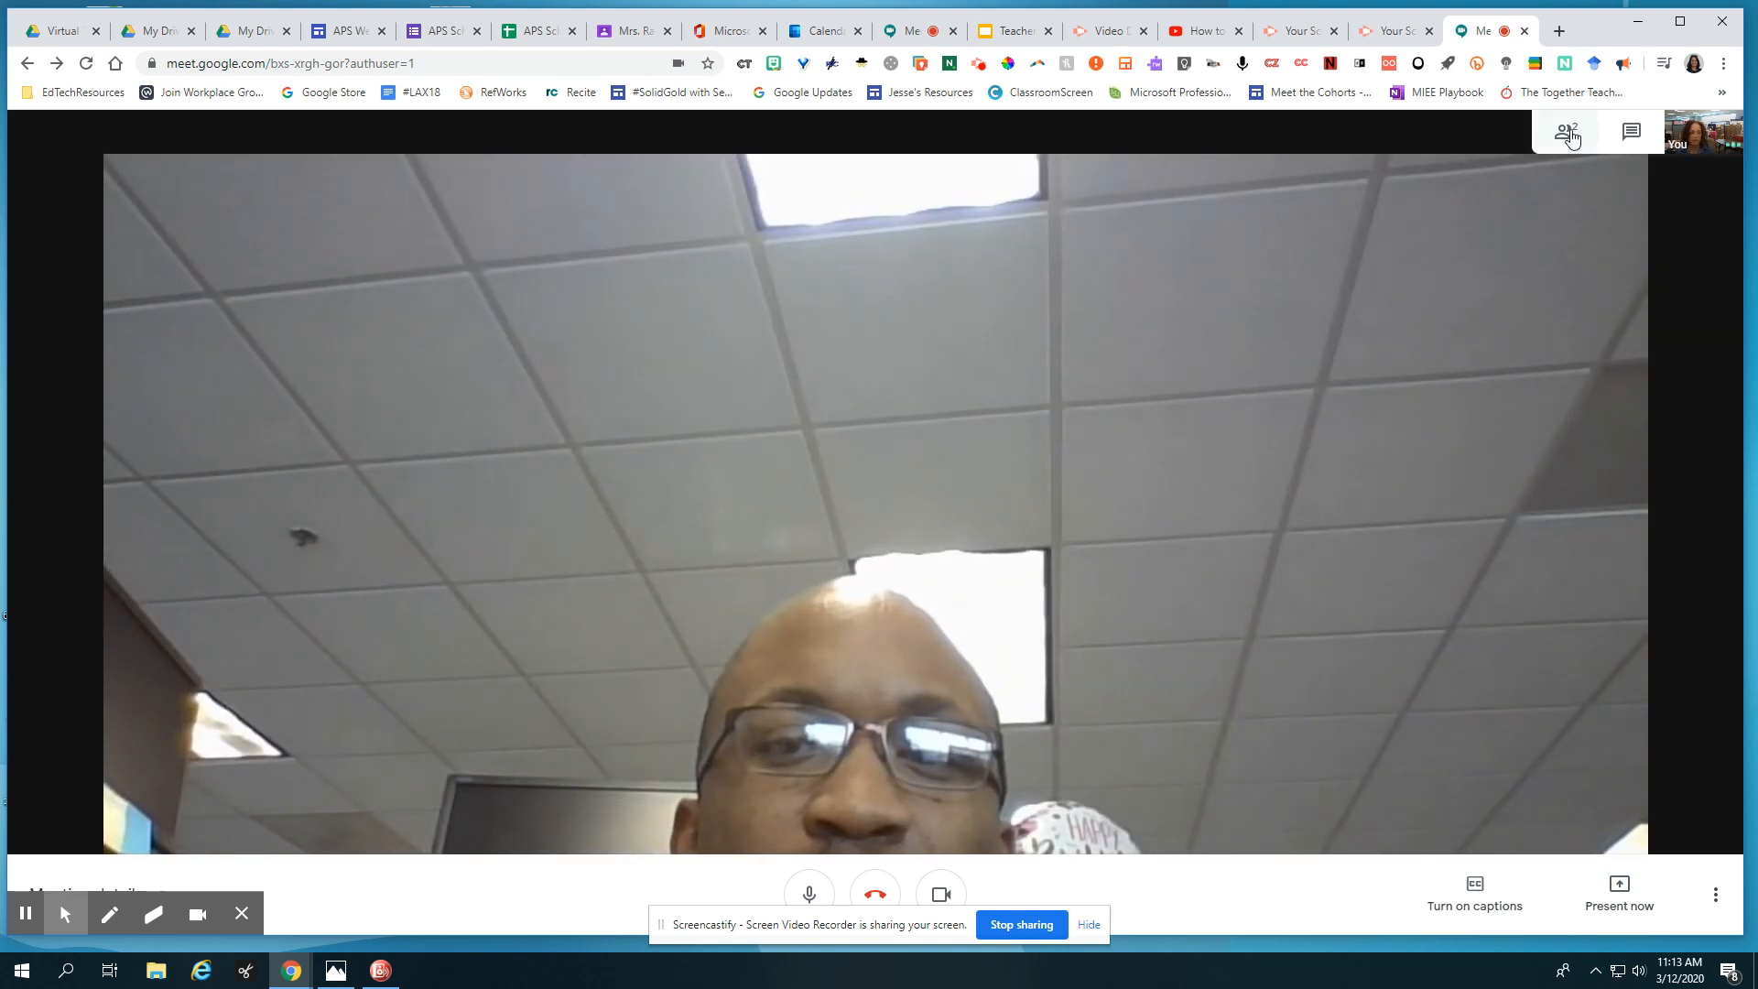
{"action": "left_click", "coordinate": [1567, 134]}
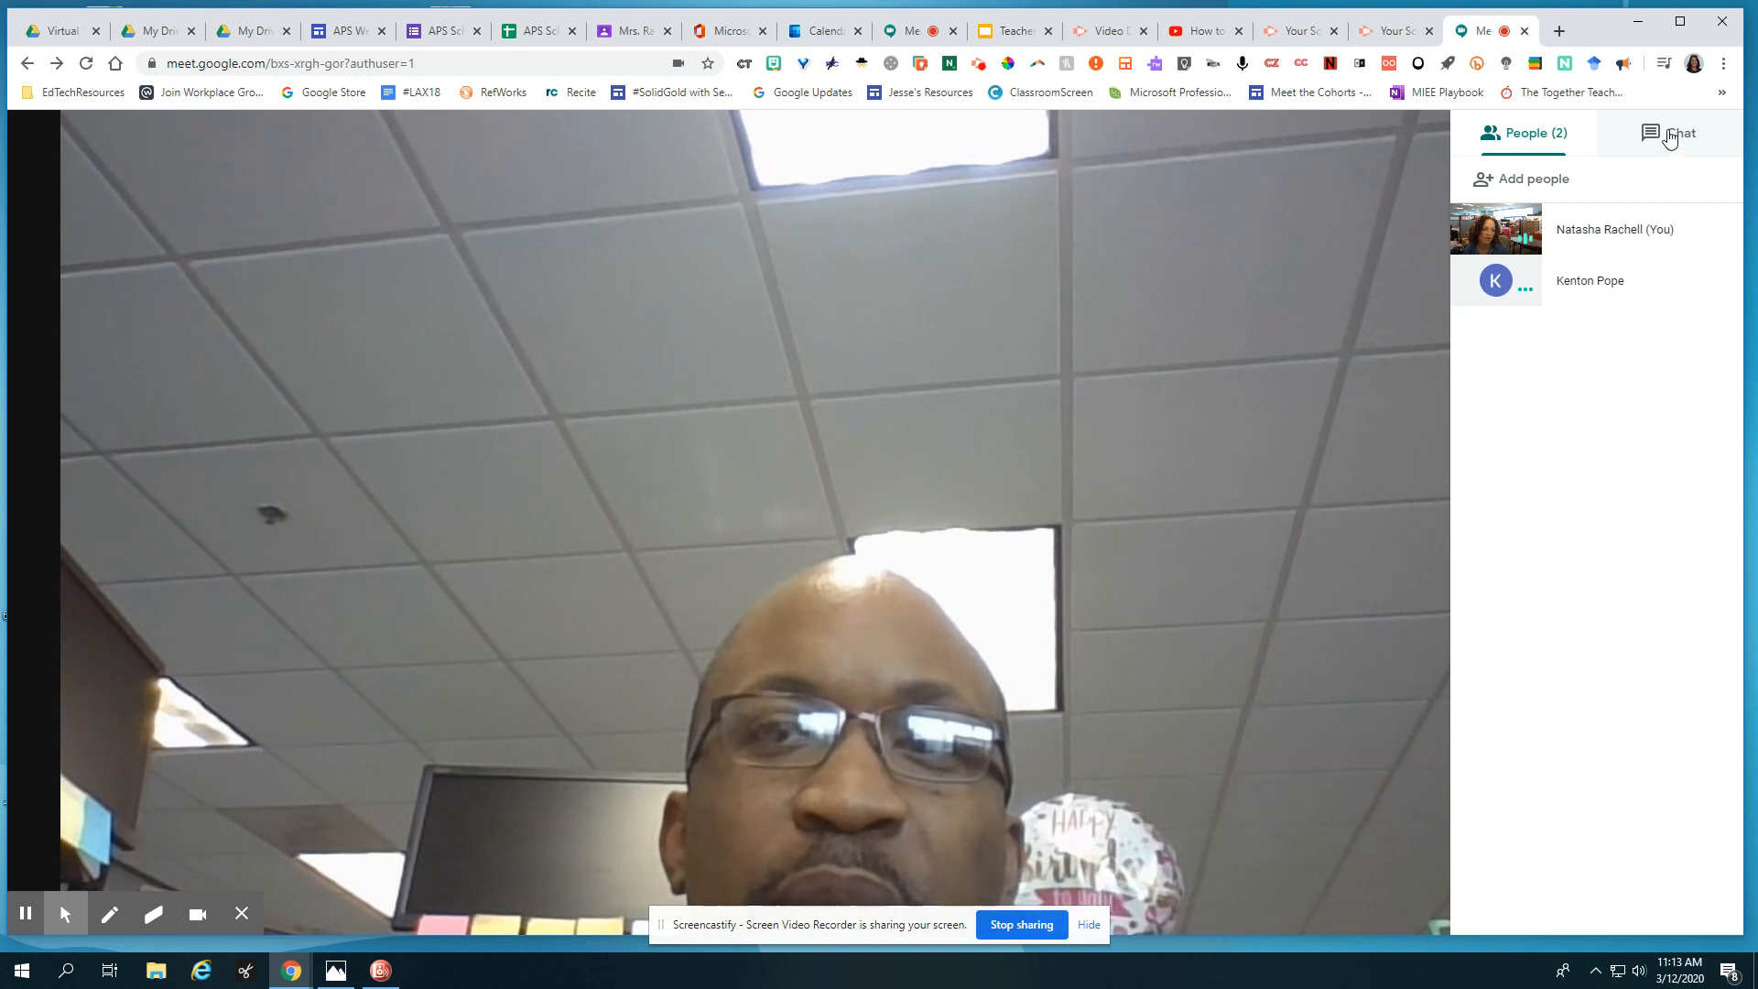
{"action": "left_click", "coordinate": [1670, 132]}
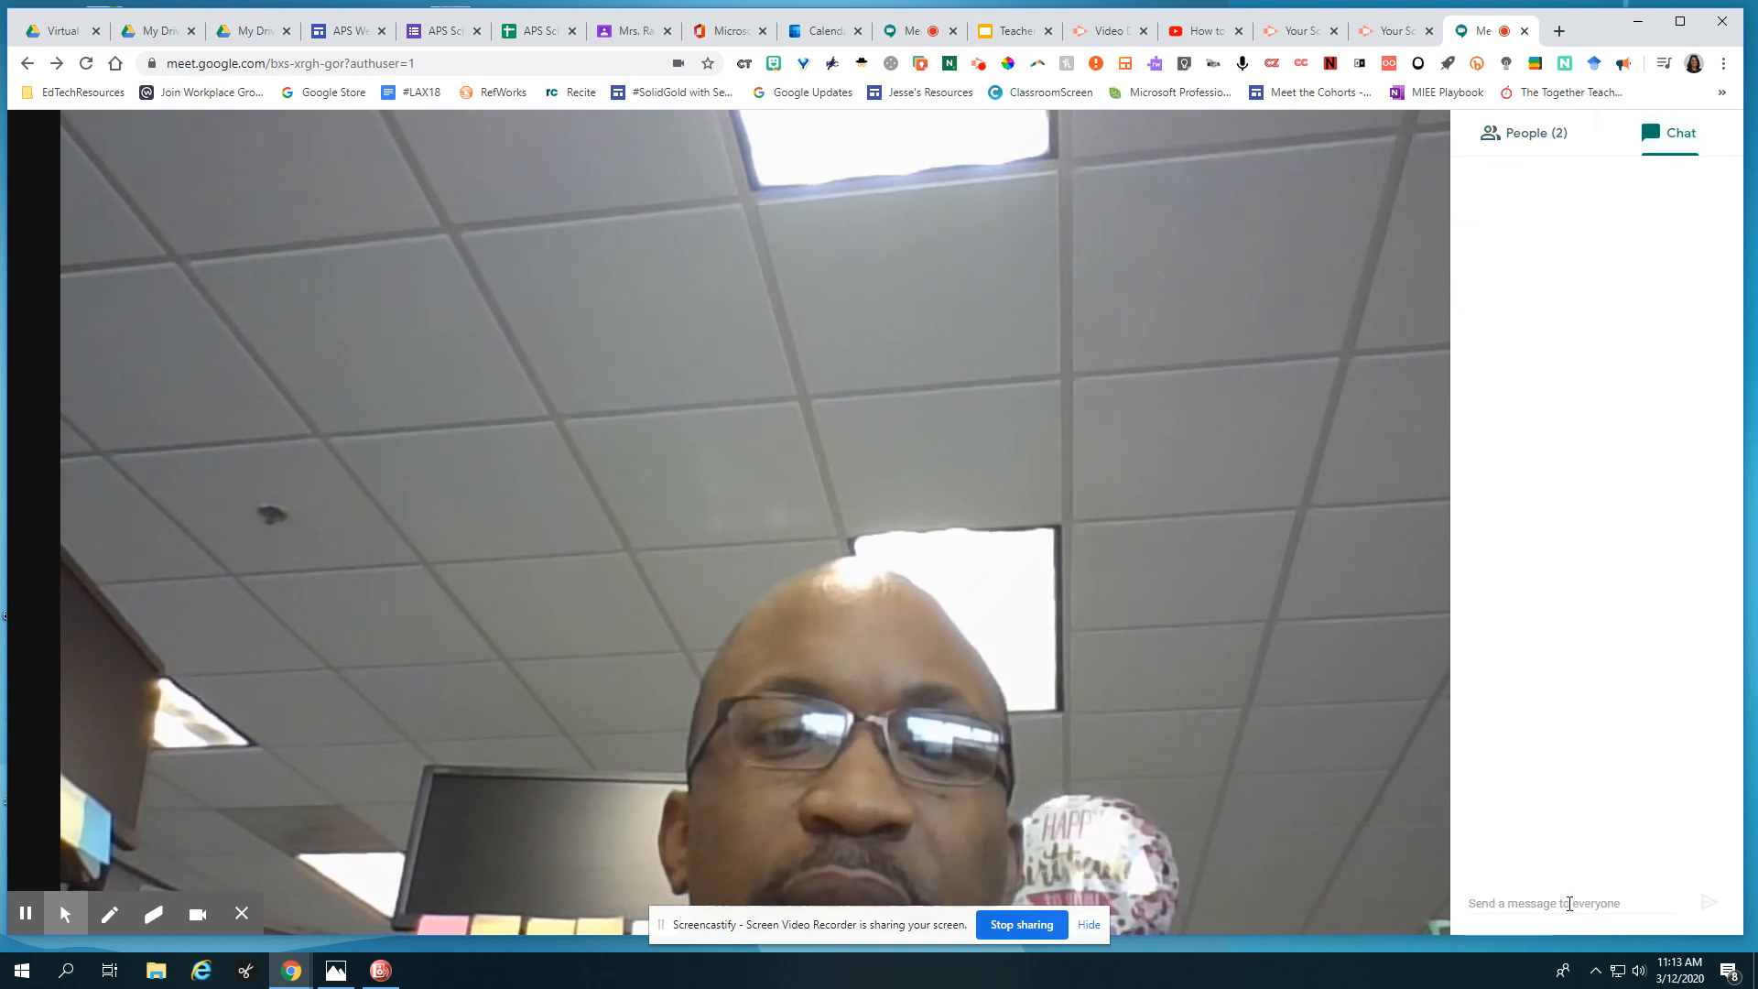